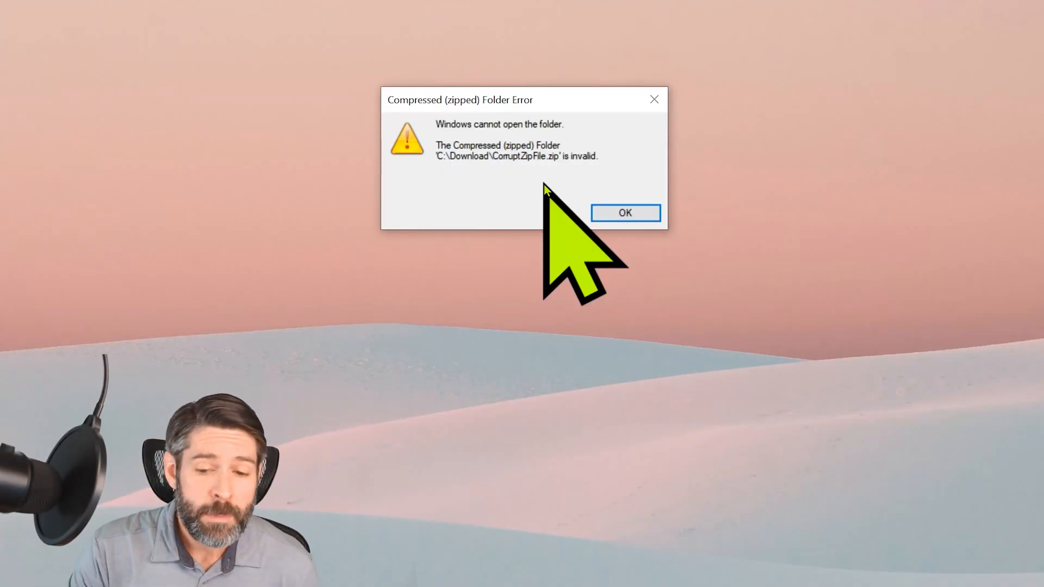
mouse_move(413, 133)
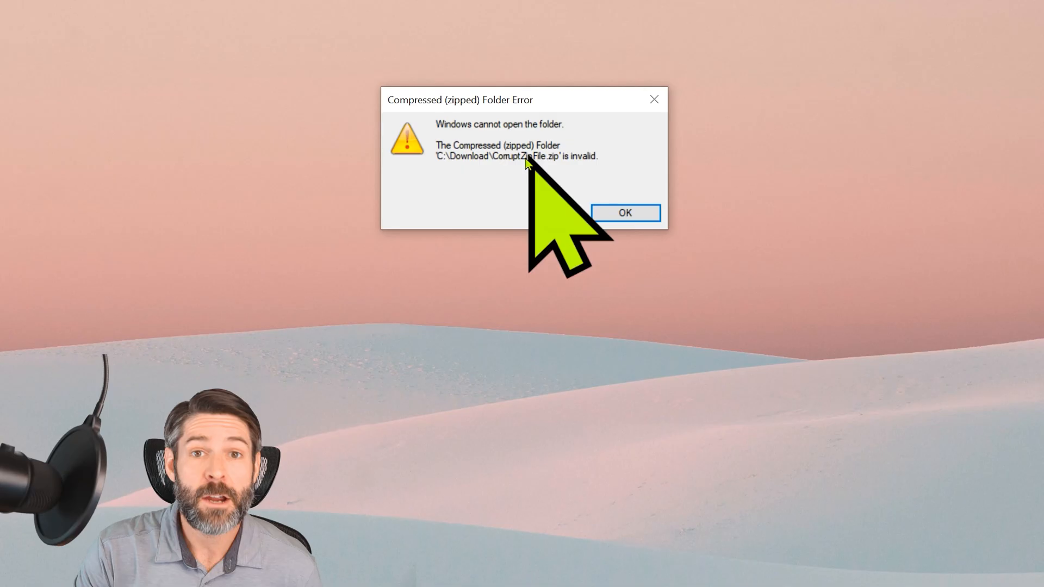
mouse_move(506, 186)
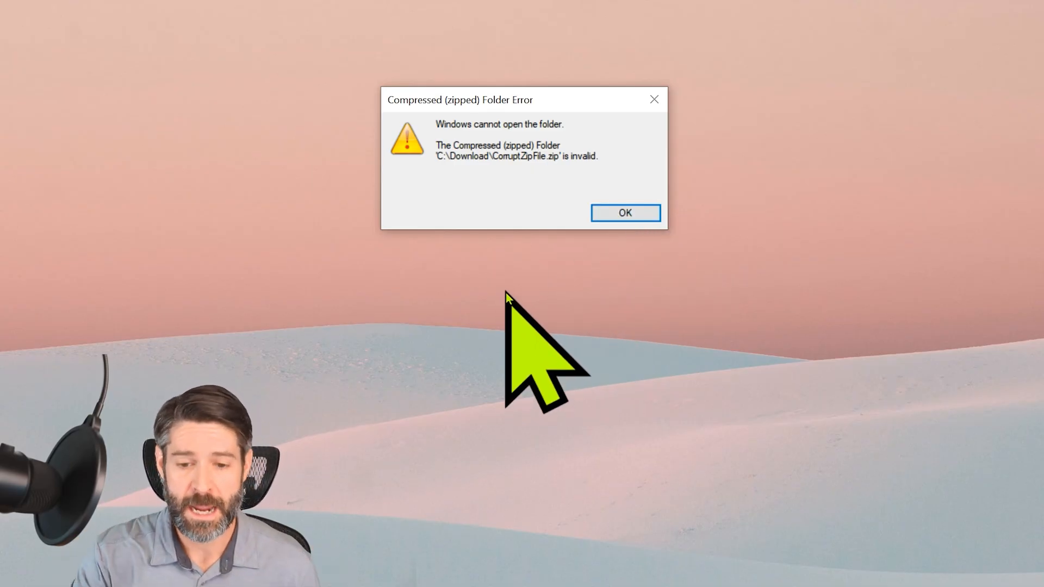
Search 'amd dri', open AMD Drivers and Support, and start the Windows drivers download
click(624, 212)
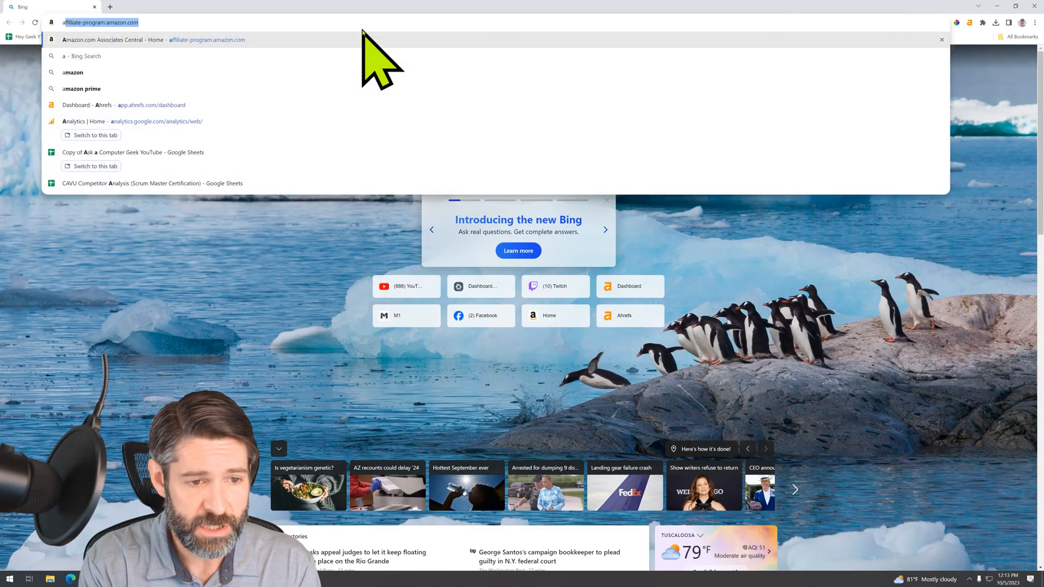
text(amd dri)
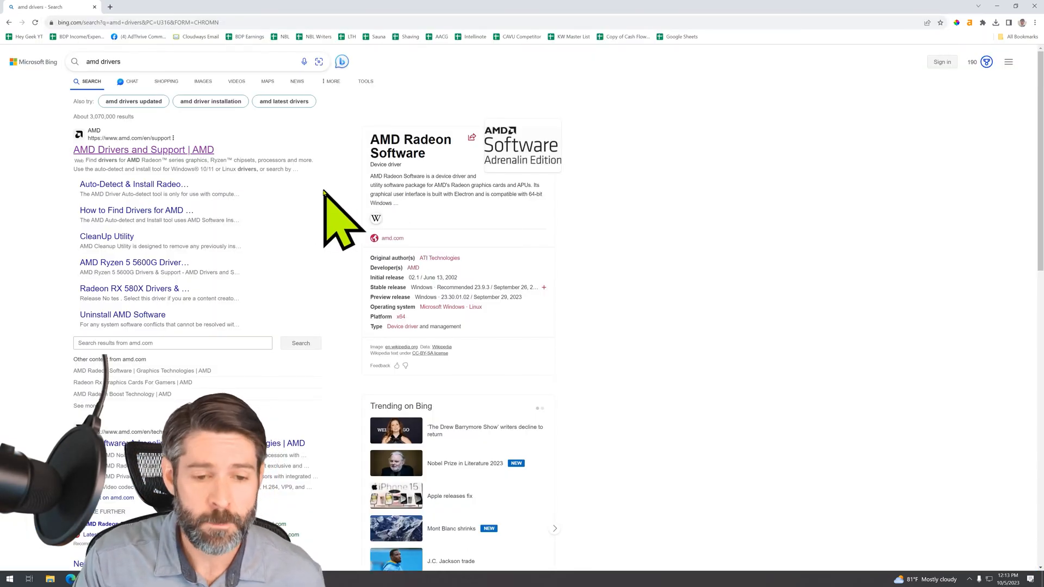
click(143, 149)
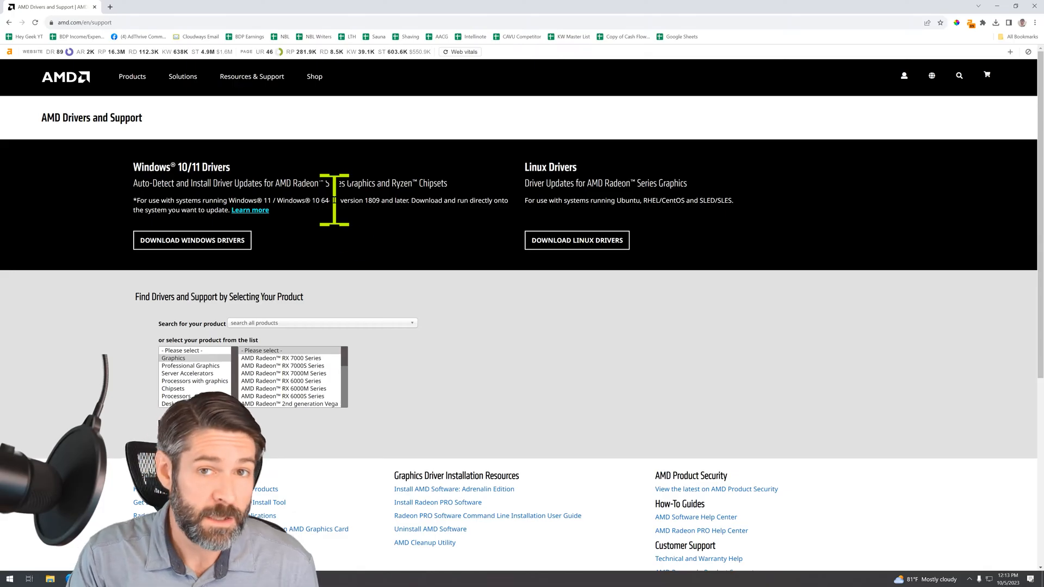
mouse_move(349, 233)
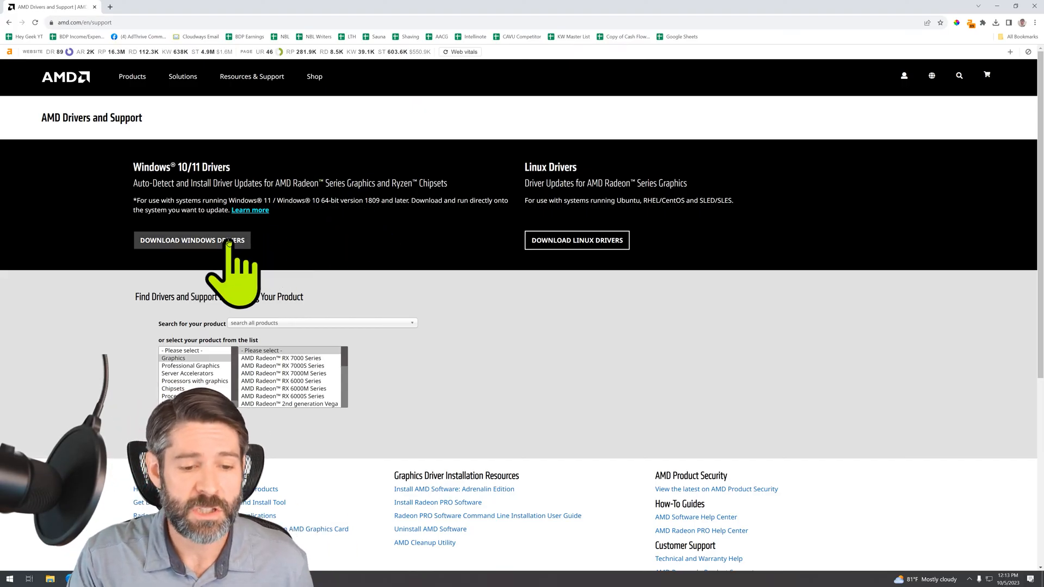
click(192, 239)
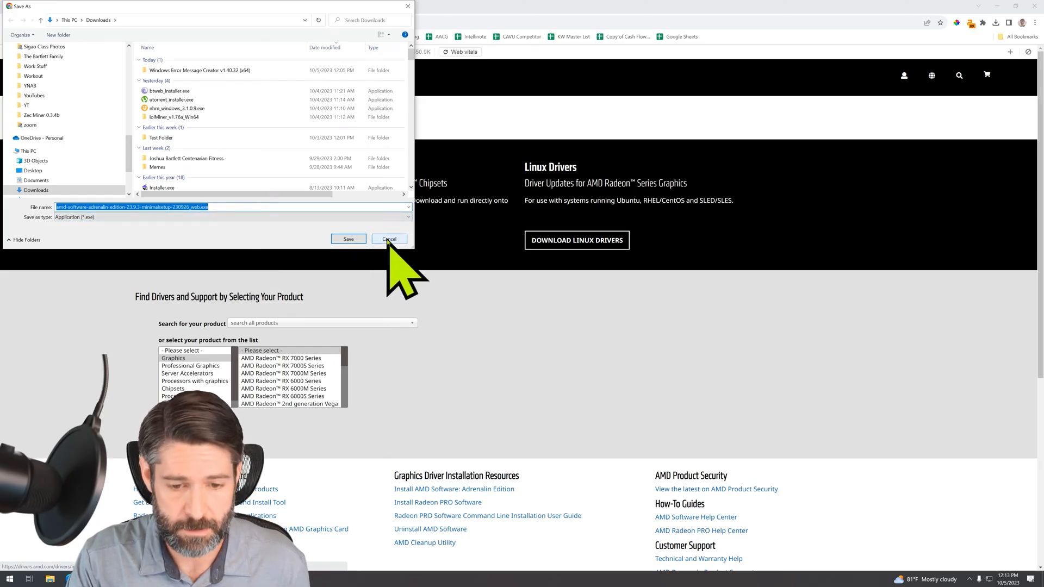
Cancel the AMD driver Save As prompt and show lolMiner_v1.76a_Win64.zip's context menu in C:\
click(389, 238)
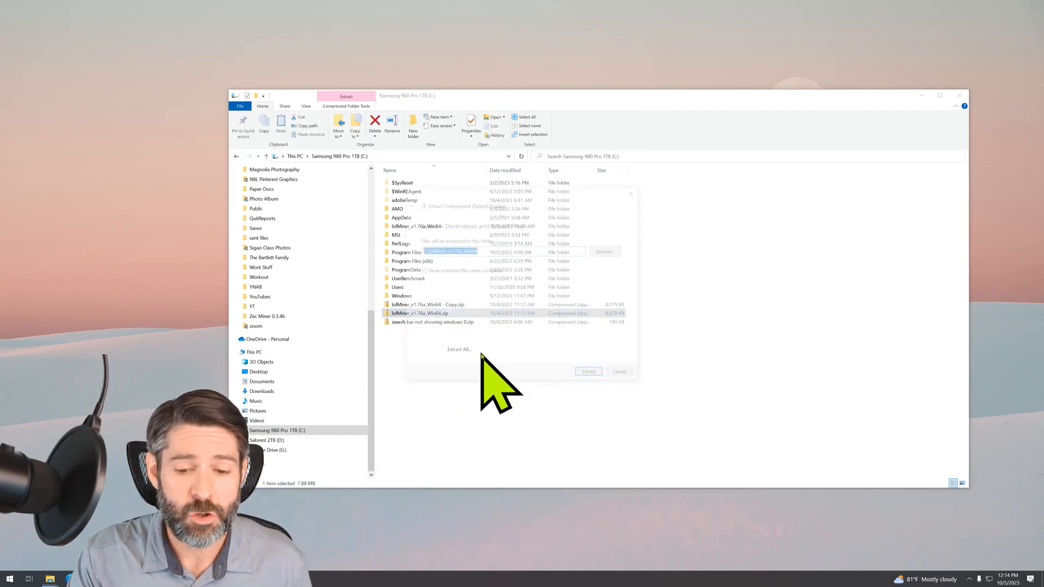
click(587, 371)
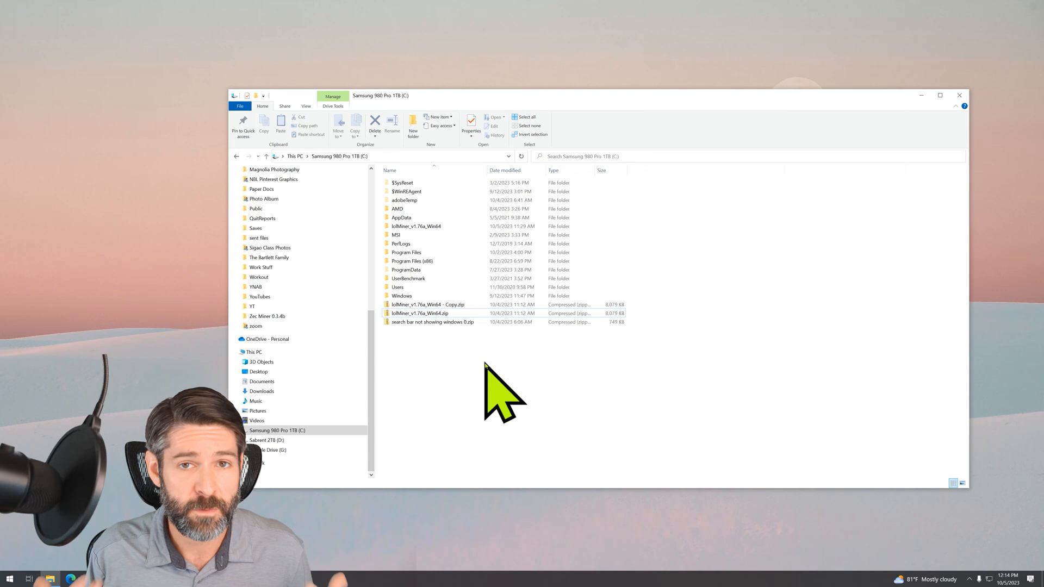
right_click(421, 313)
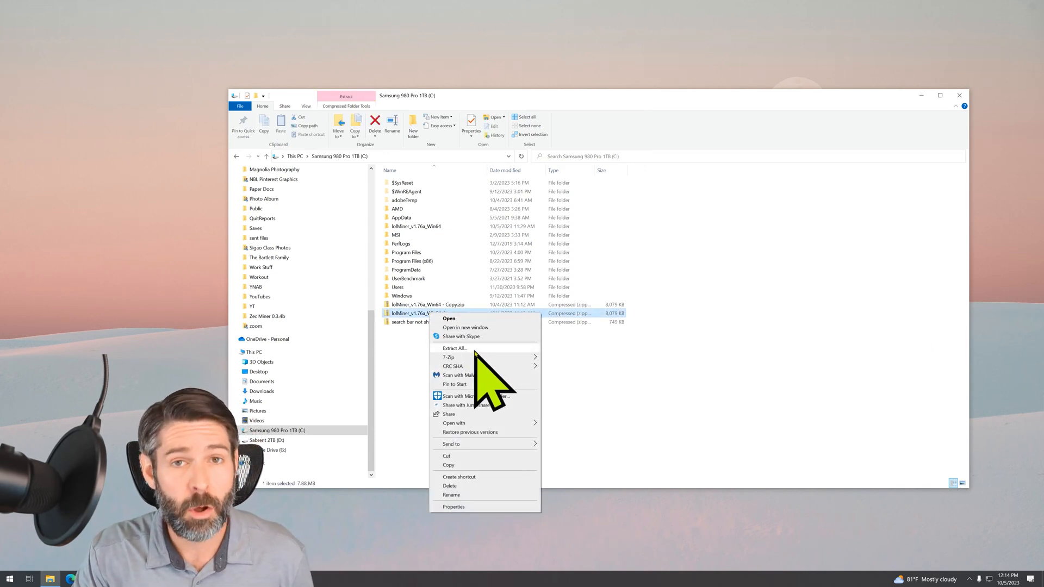
mouse_move(448, 357)
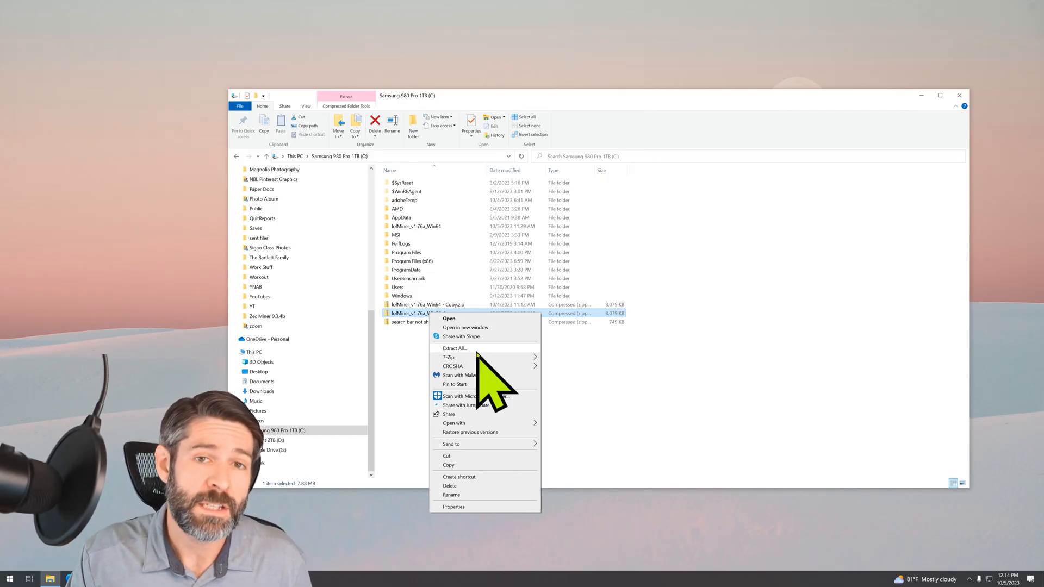
mouse_move(426, 393)
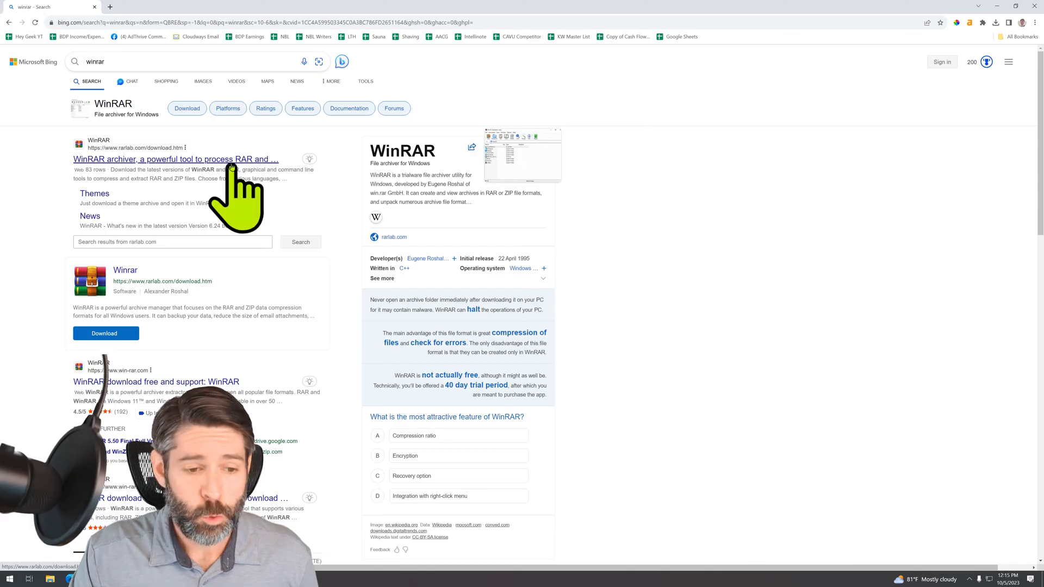
Open the rarlab.com WinRAR archiver link from the winrar search results
click(176, 160)
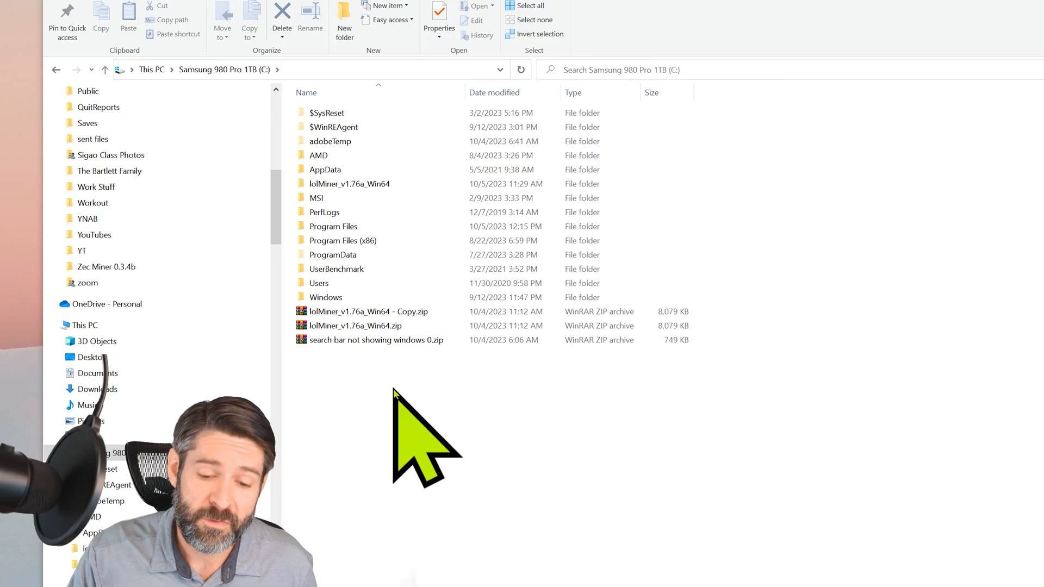
Extract lolMiner_v1.76a_Win64.zip into C:\lolMiner_v1.76a_Win64, replacing all files, then open that folder
click(353, 325)
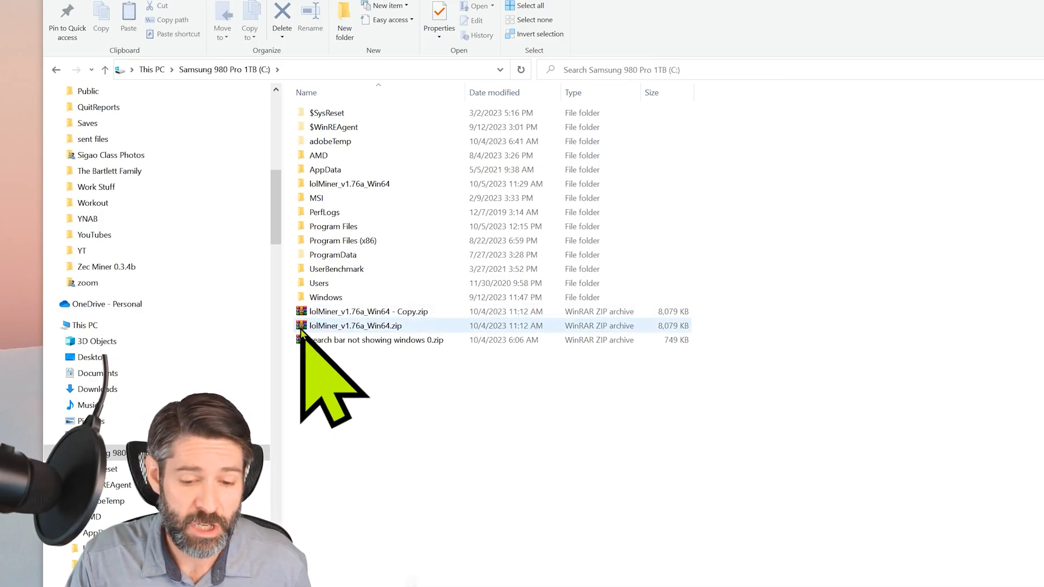
click(376, 339)
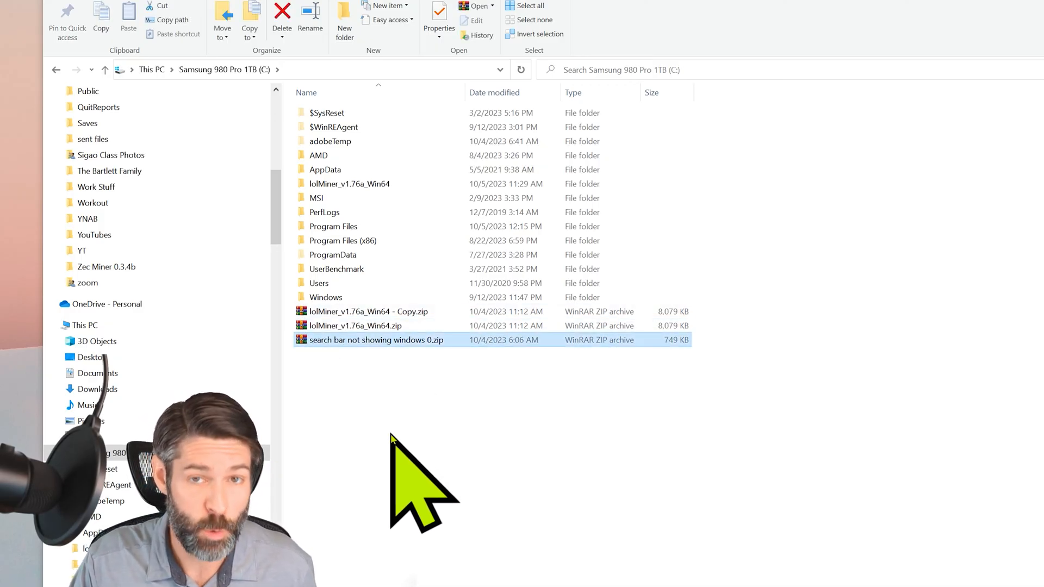
click(355, 326)
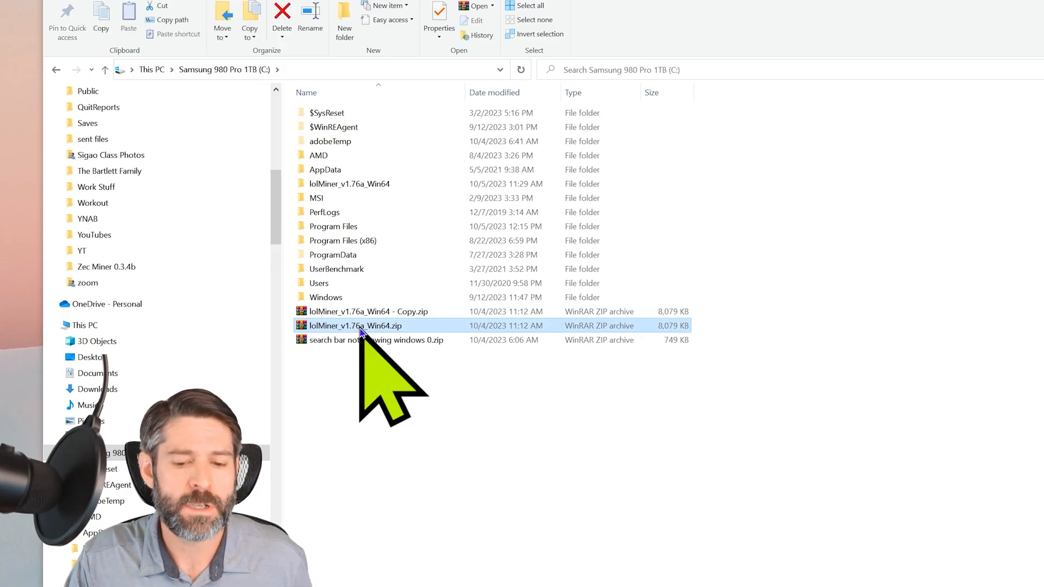
right_click(354, 325)
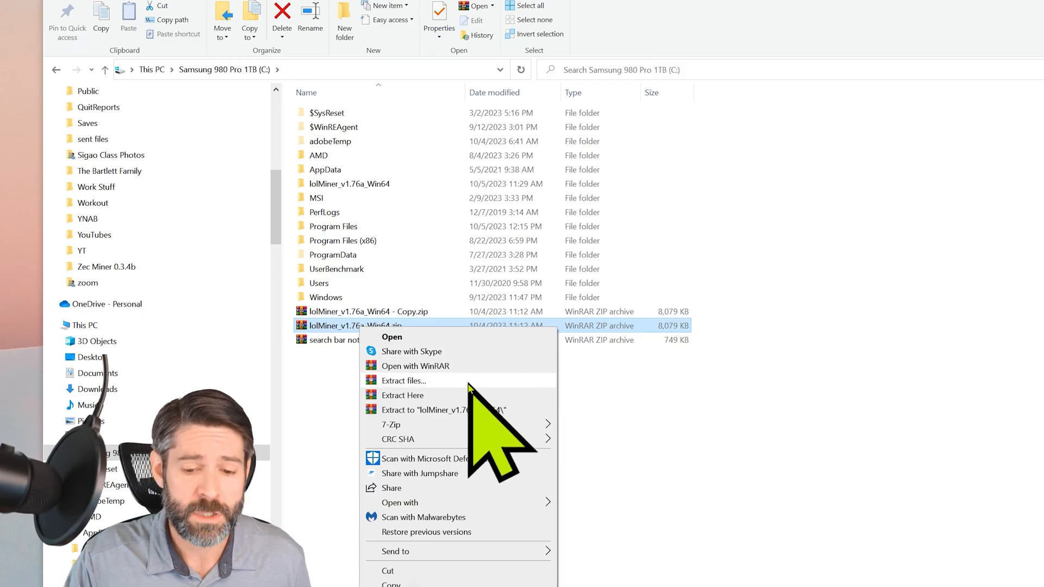
click(404, 380)
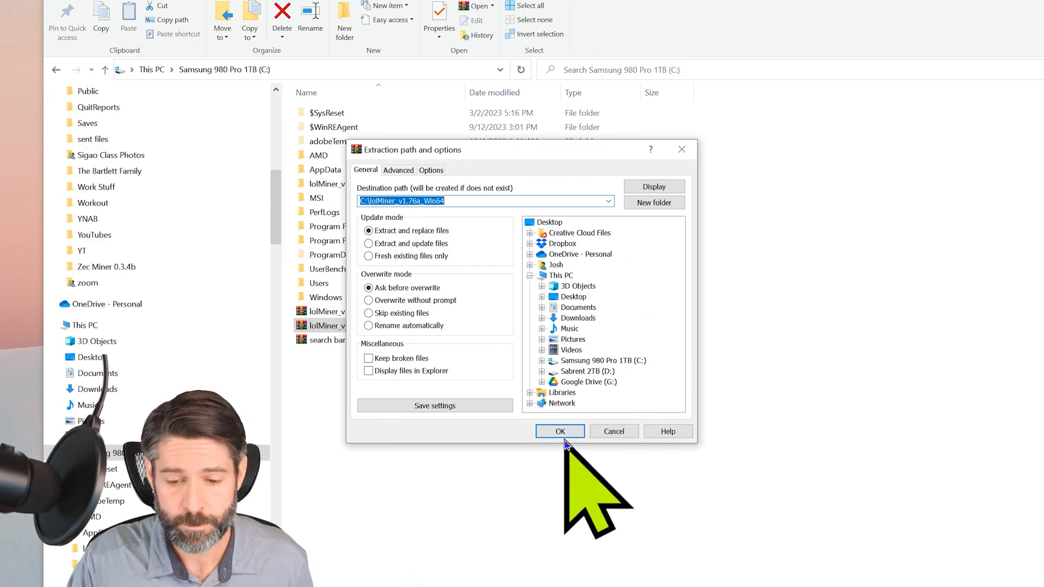
click(560, 431)
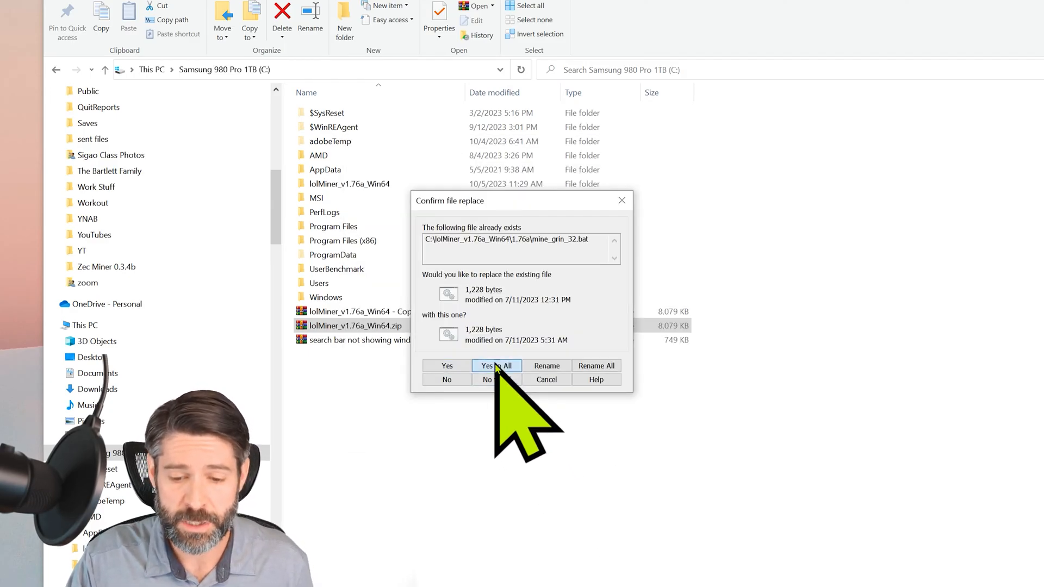
click(496, 366)
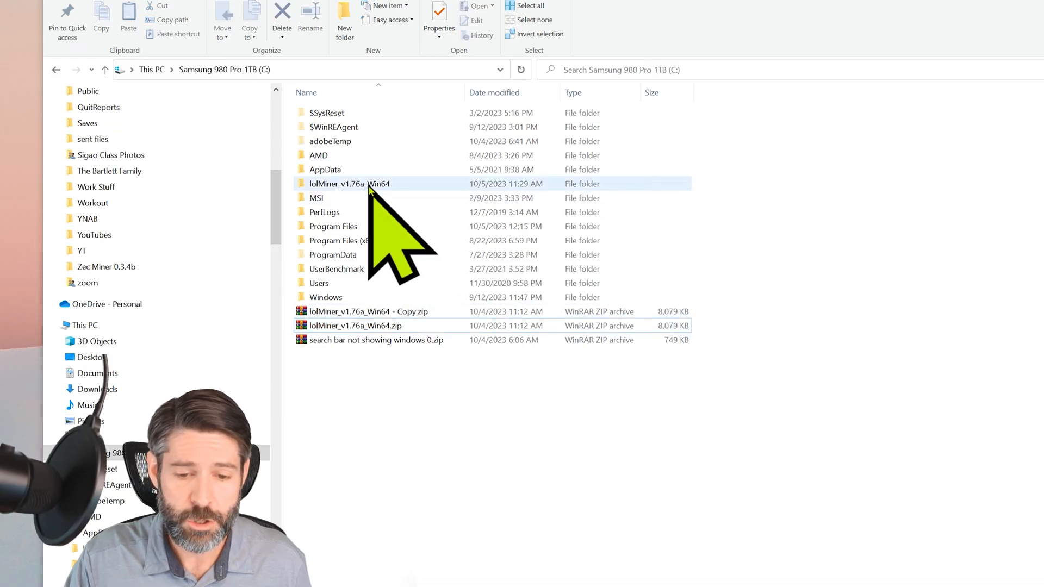
double_click(349, 183)
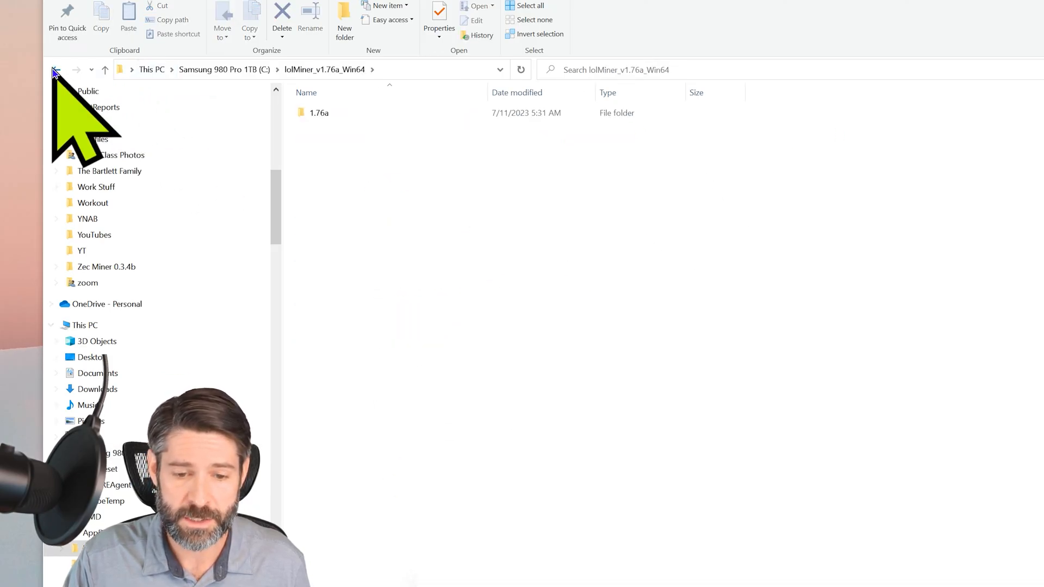
Go back to C:\ and open lolMiner_v1.76a_Win64.zip in WinRAR
click(56, 70)
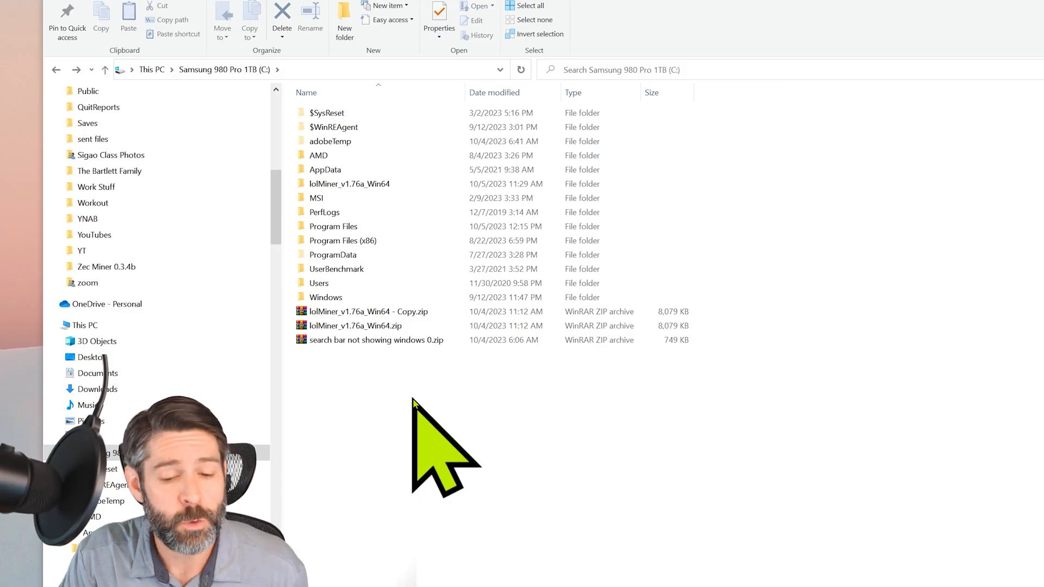
click(354, 326)
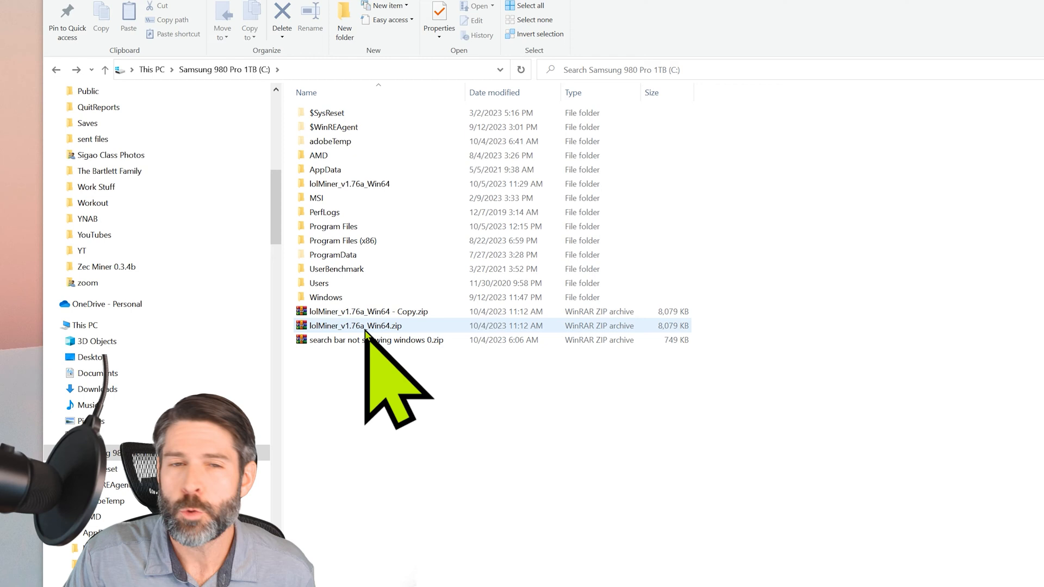
mouse_move(355, 325)
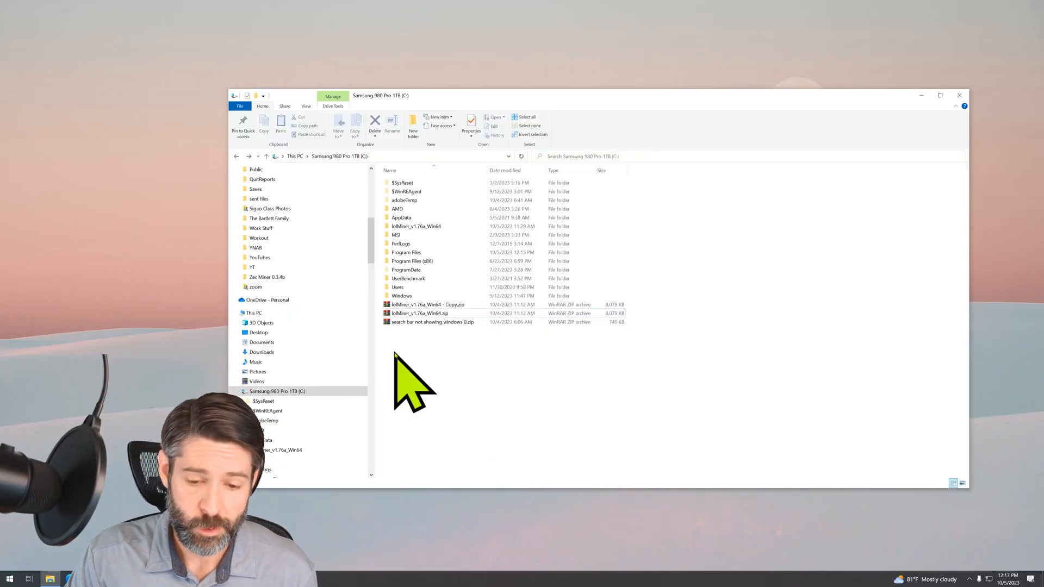
double_click(419, 313)
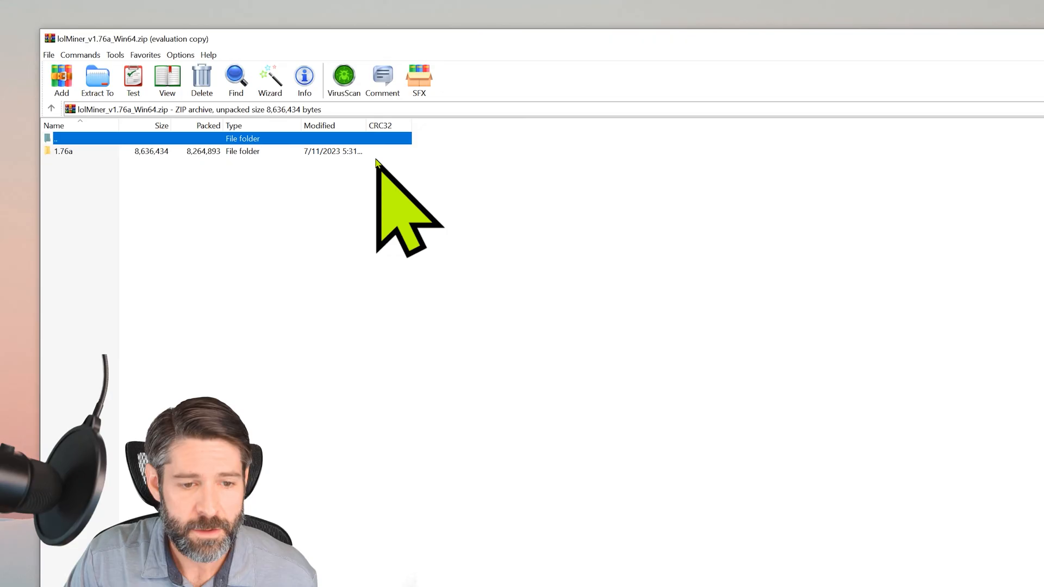
Run Tools > Repair archive into C:\, treating the archive as ZIP, and close the log
click(115, 55)
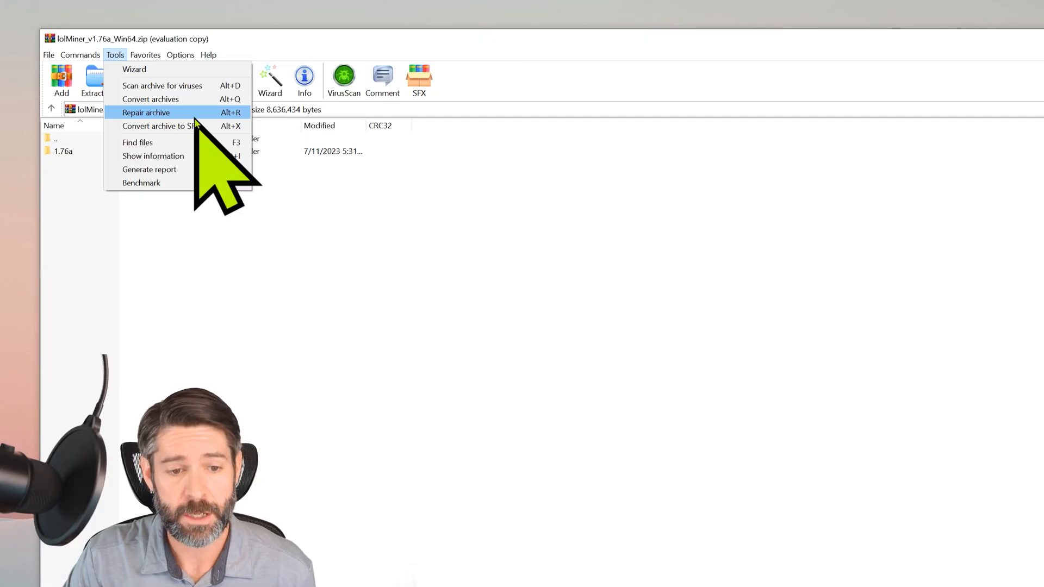
click(147, 112)
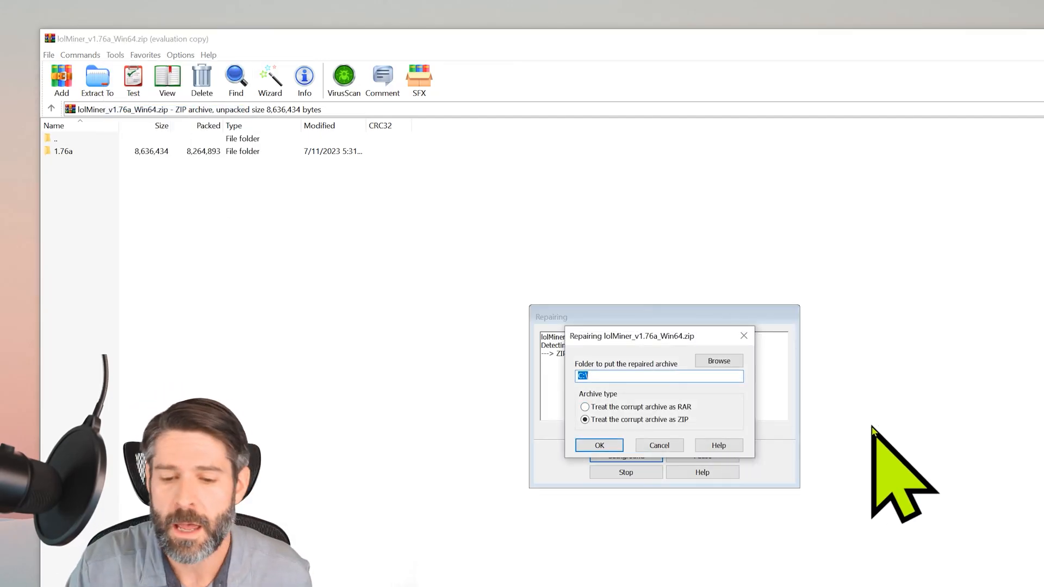
mouse_move(659, 445)
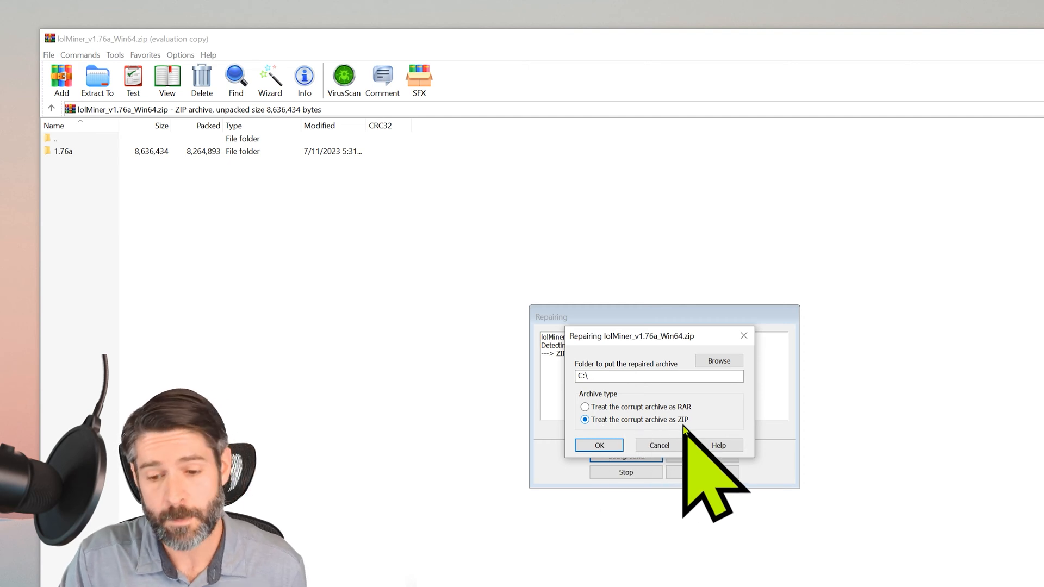
click(598, 445)
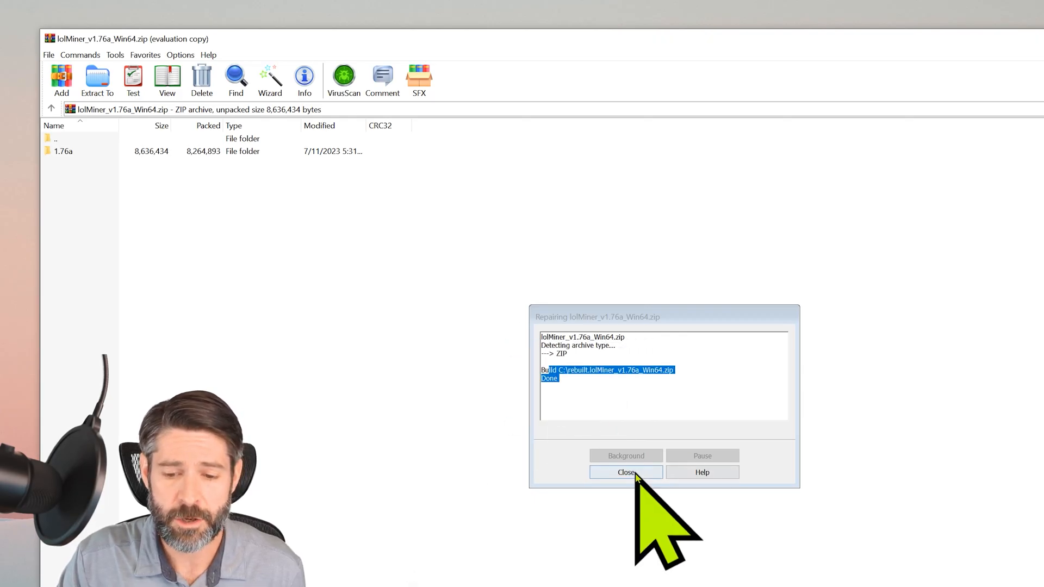
click(625, 472)
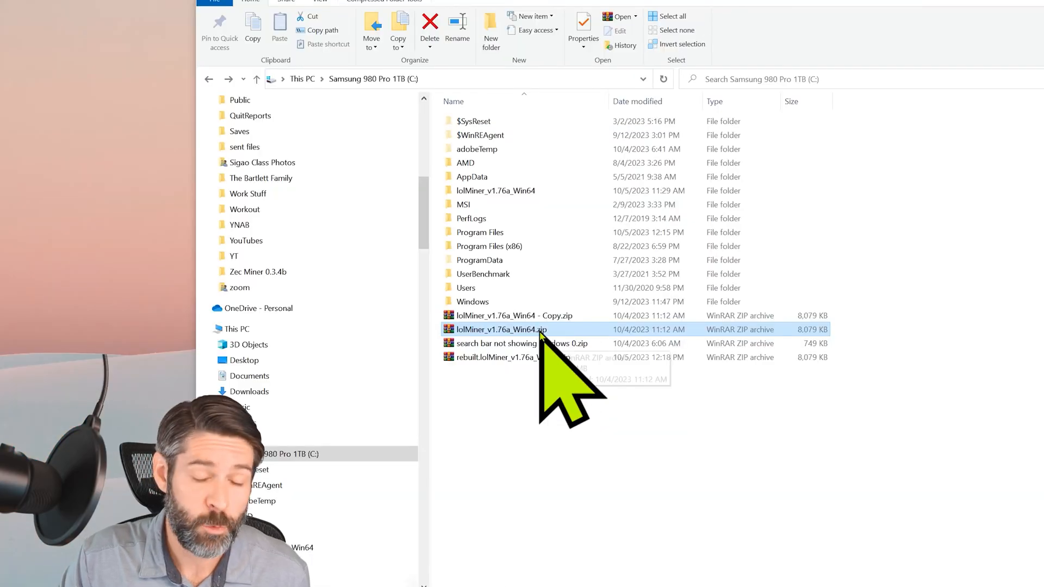
Extract lolMiner_v1.76a_Win64.zip to the default C:\lolMiner_v1.76a_Win64 destination
right_click(499, 329)
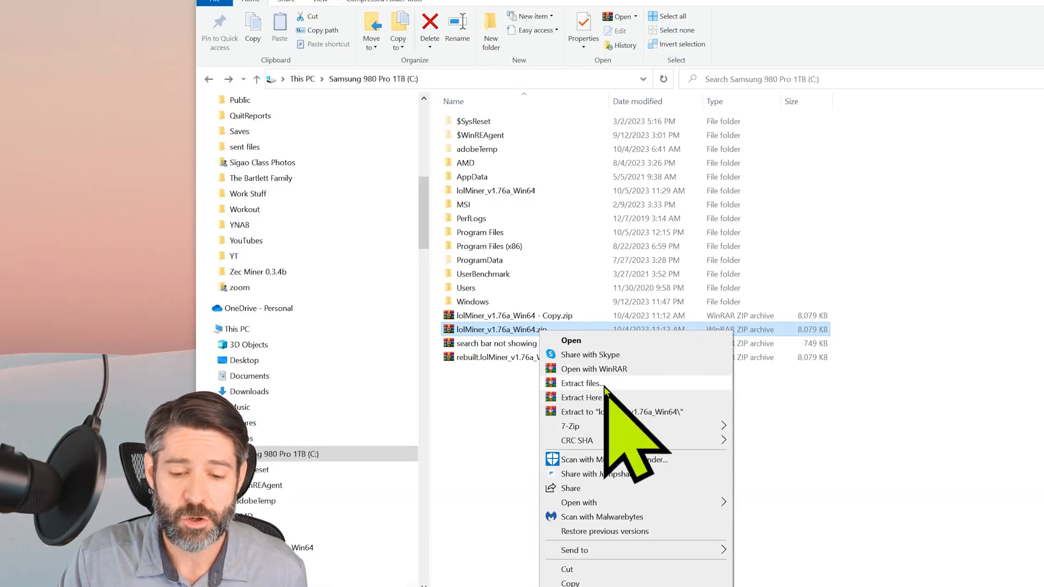
click(580, 383)
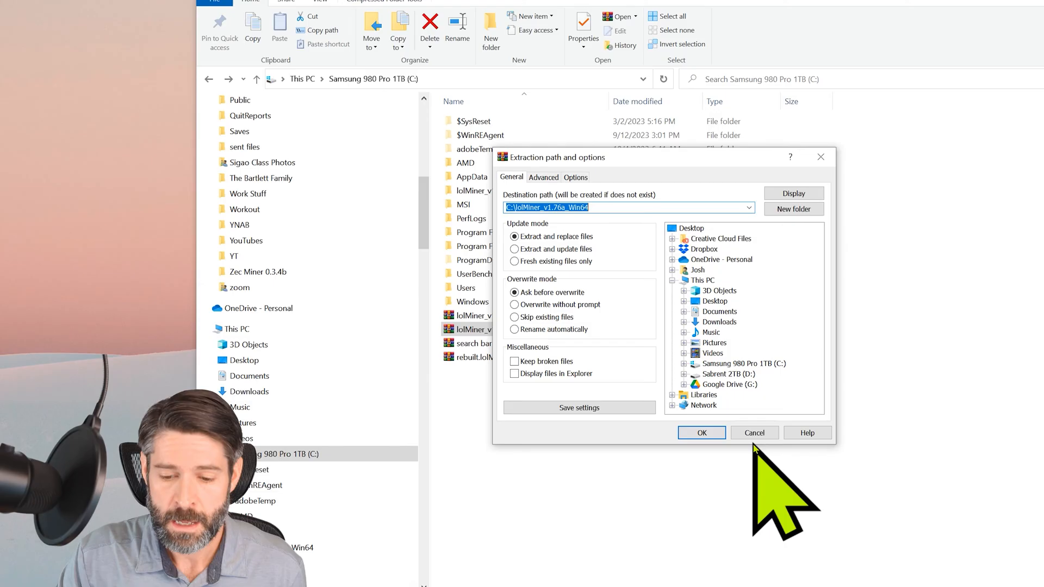
click(701, 433)
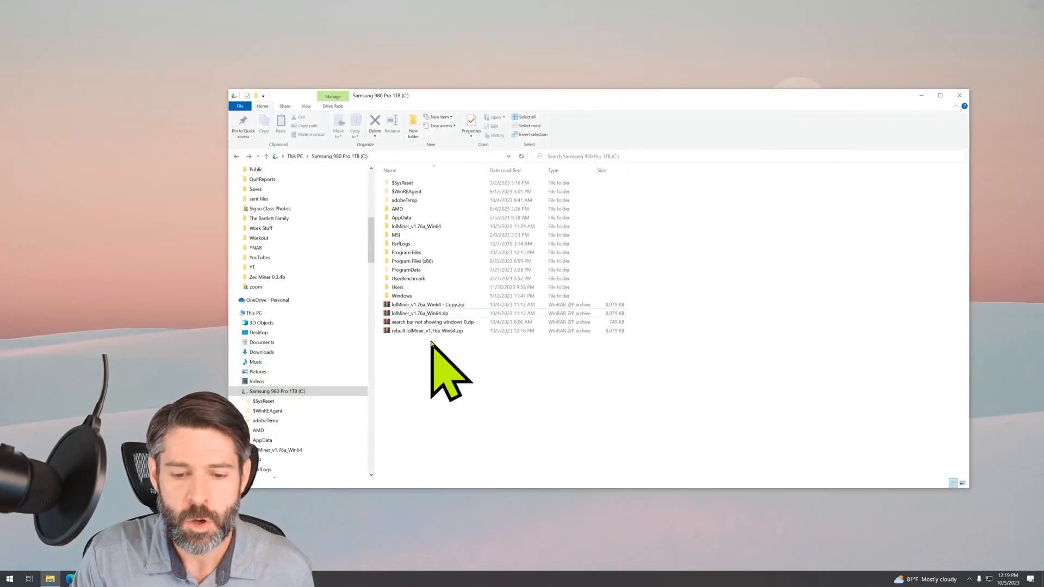
right_click(421, 313)
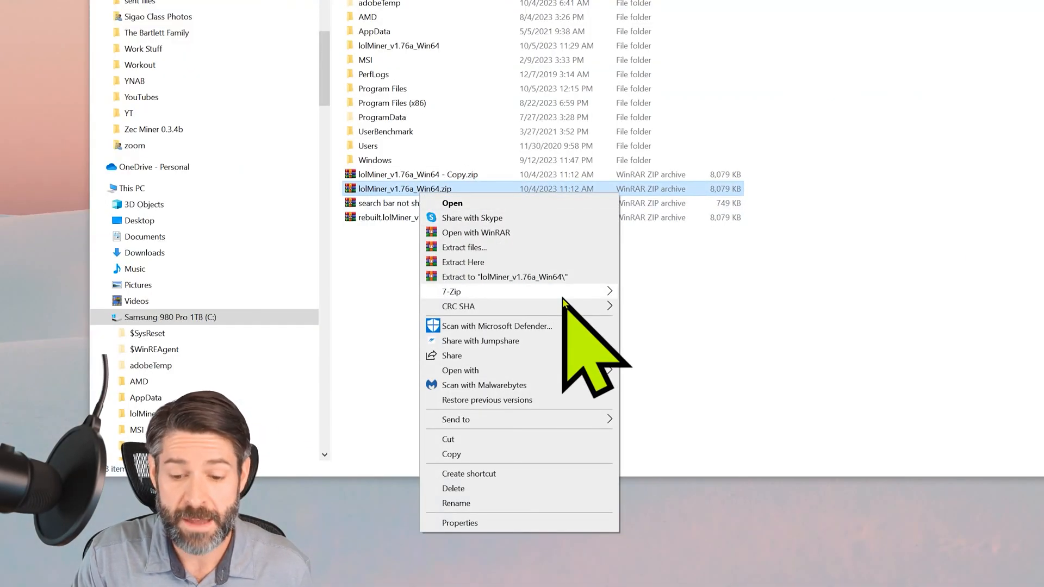
mouse_move(451, 291)
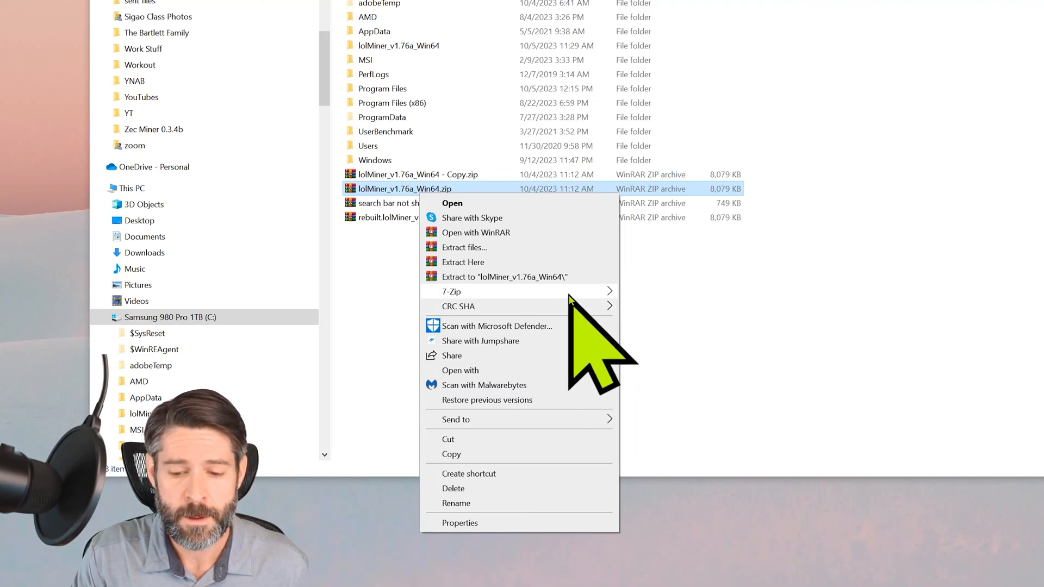
click(463, 247)
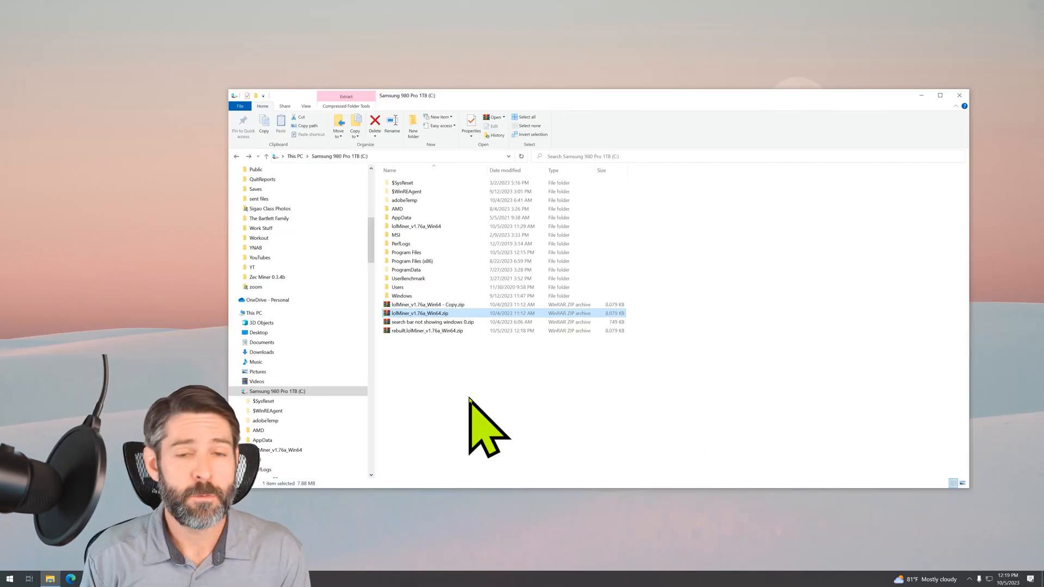
mouse_move(480, 426)
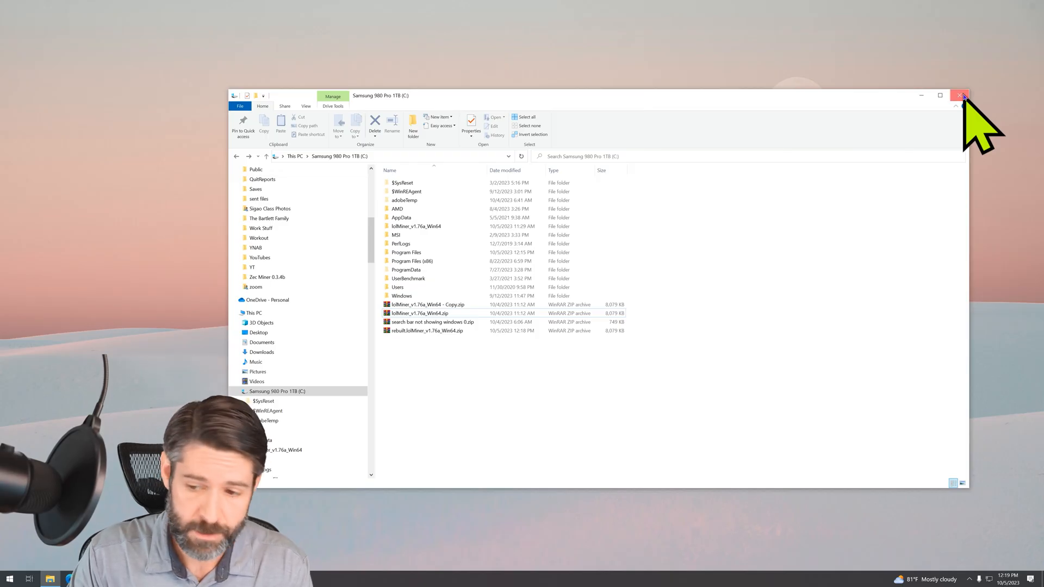
Close File Explorer and open the Windows Explorer process's actions in Task Manager to restart it
click(962, 95)
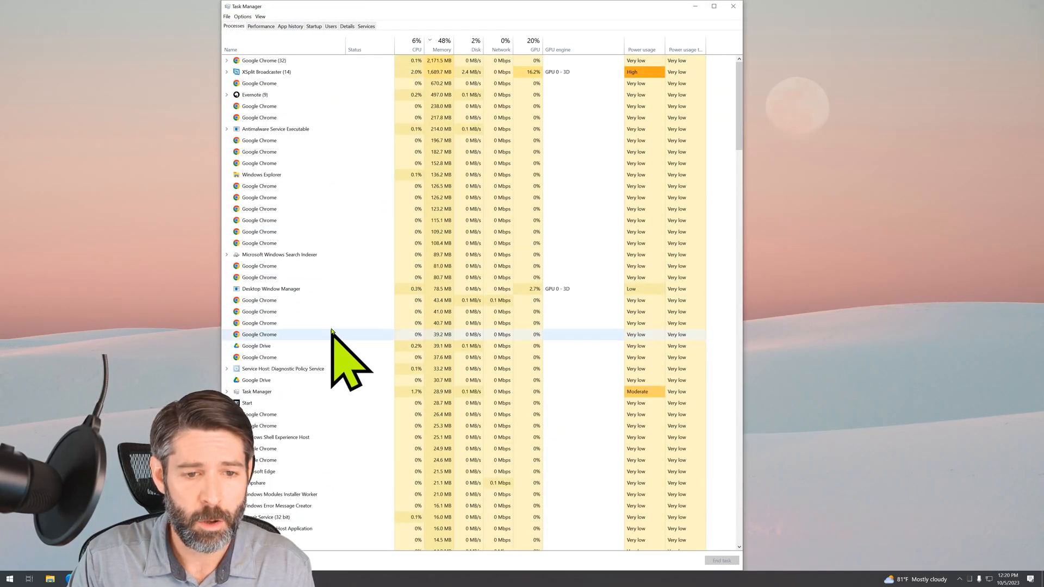
scroll(down, 3)
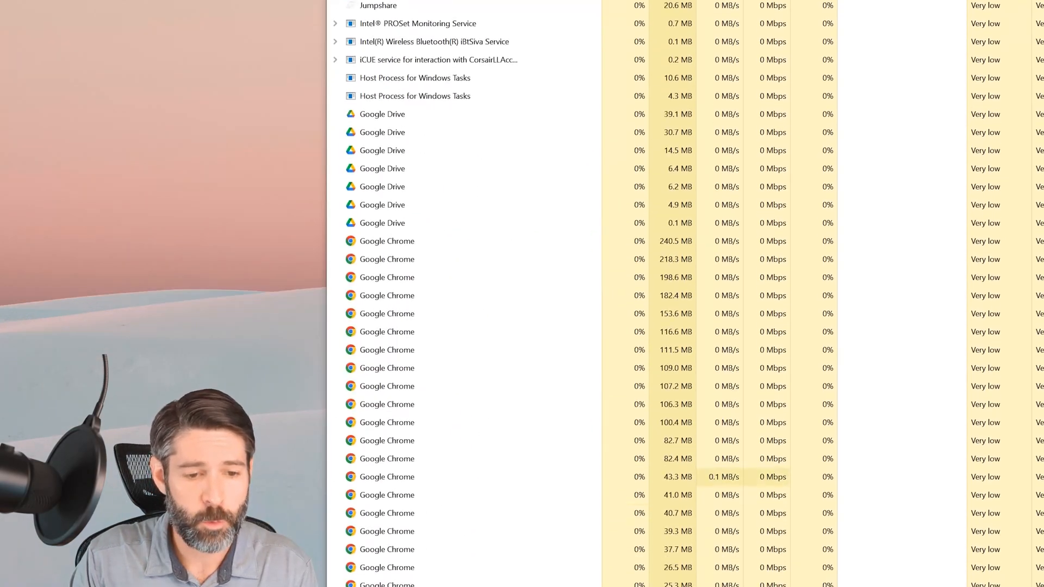
scroll(down, 3)
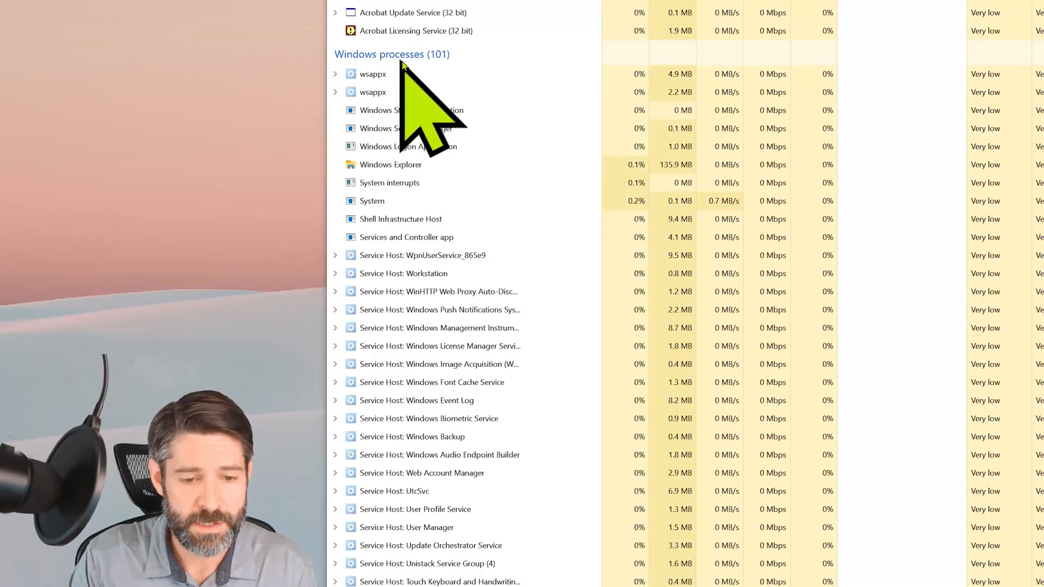
click(391, 164)
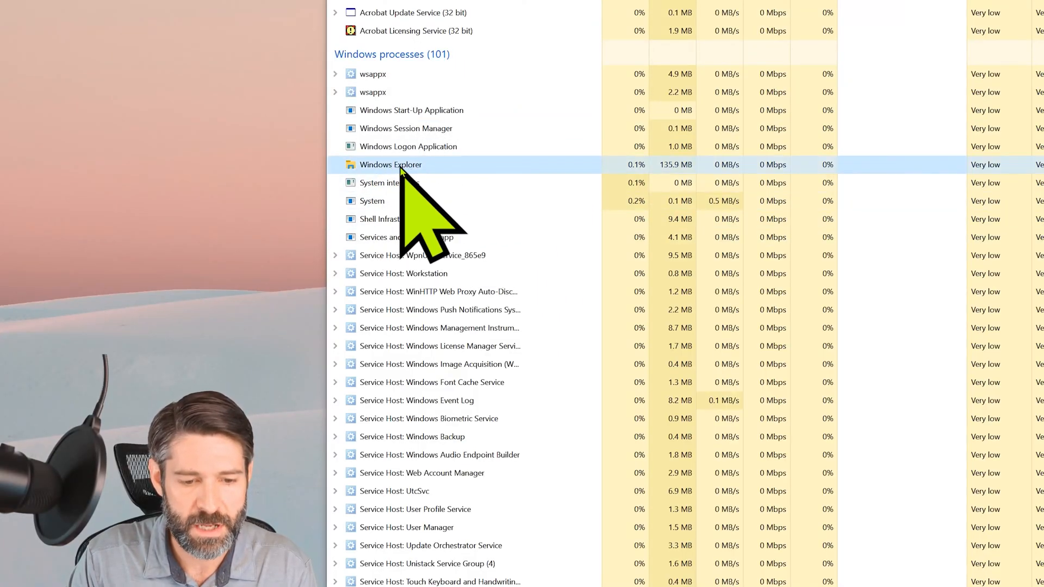
right_click(391, 164)
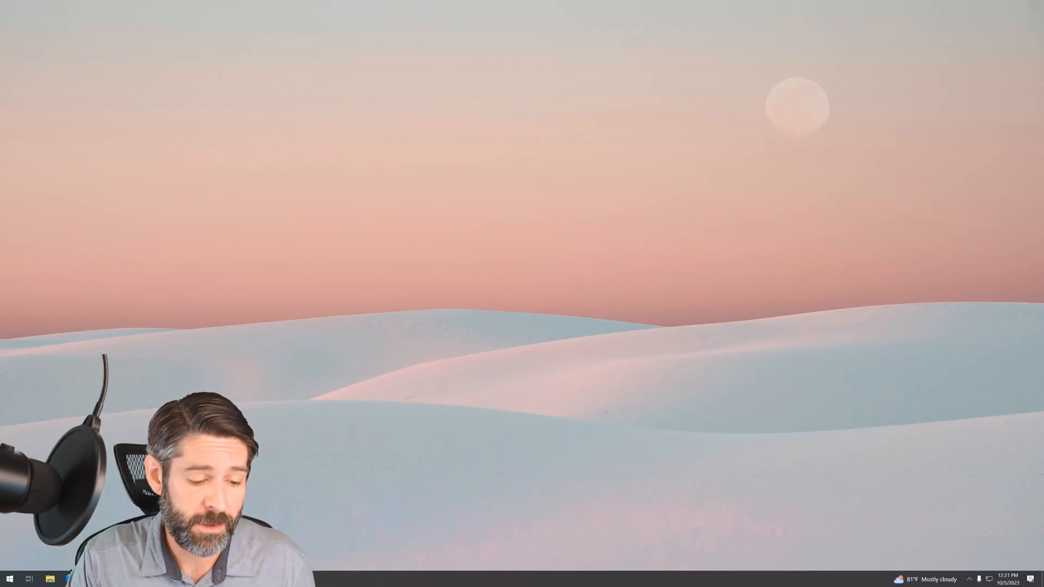
Reopen File Explorer from the taskbar, look over drive C, and close it
click(50, 579)
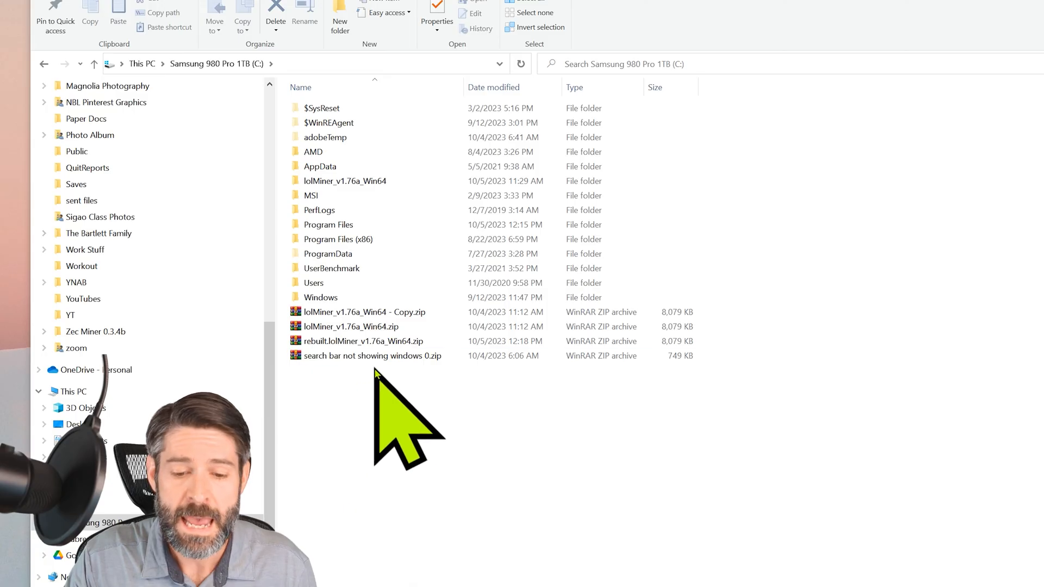
right_click(363, 341)
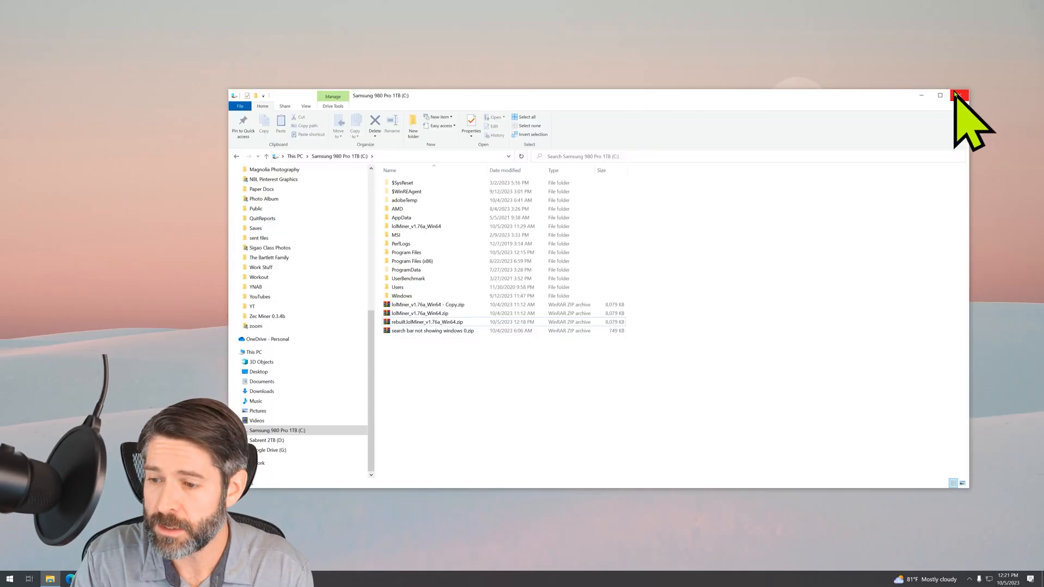
click(960, 95)
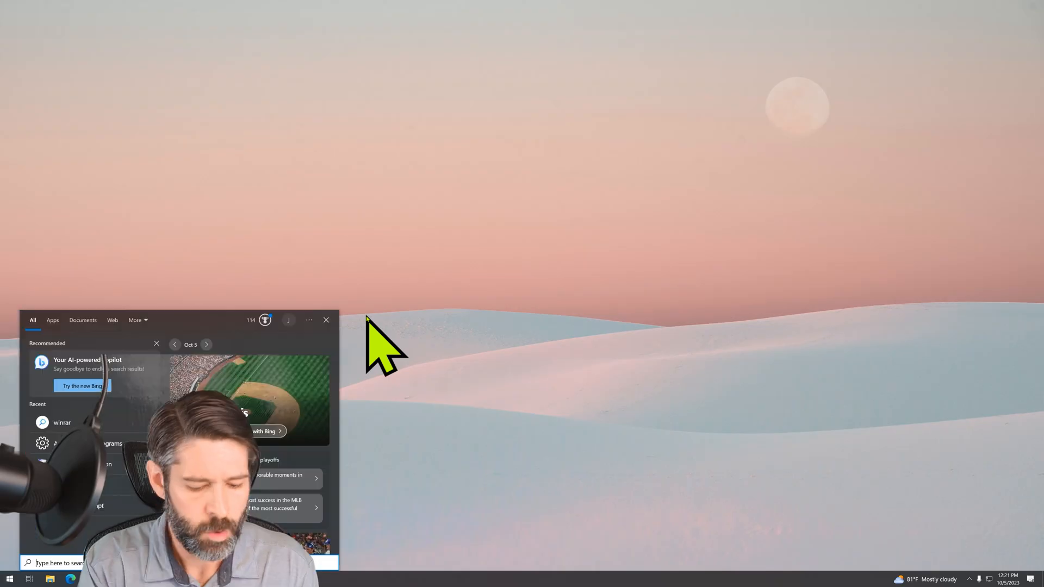
Search 'apps and' to open Apps & features, then open Programs and Features
text(apps and)
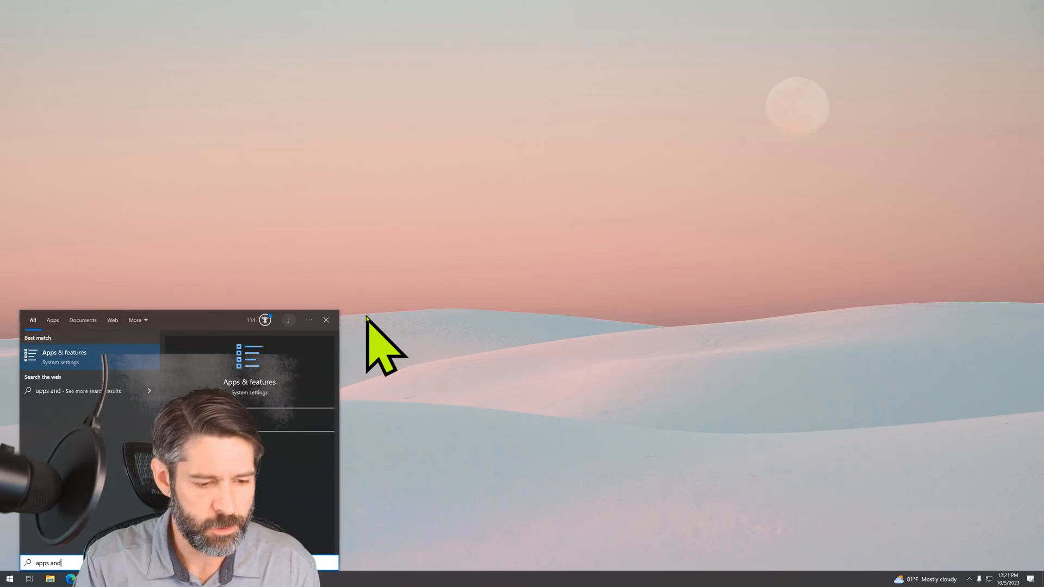
click(64, 357)
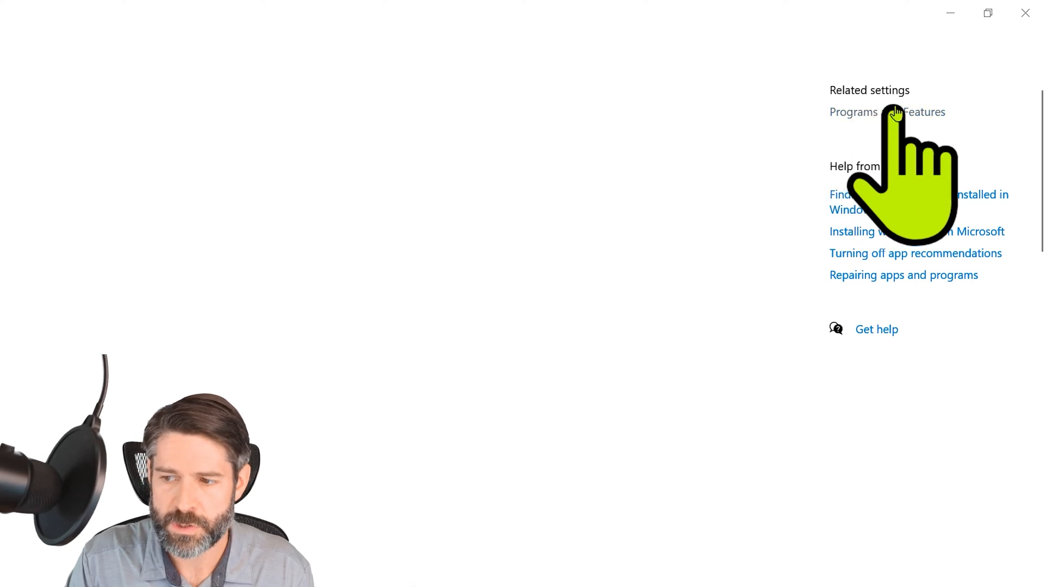
click(887, 111)
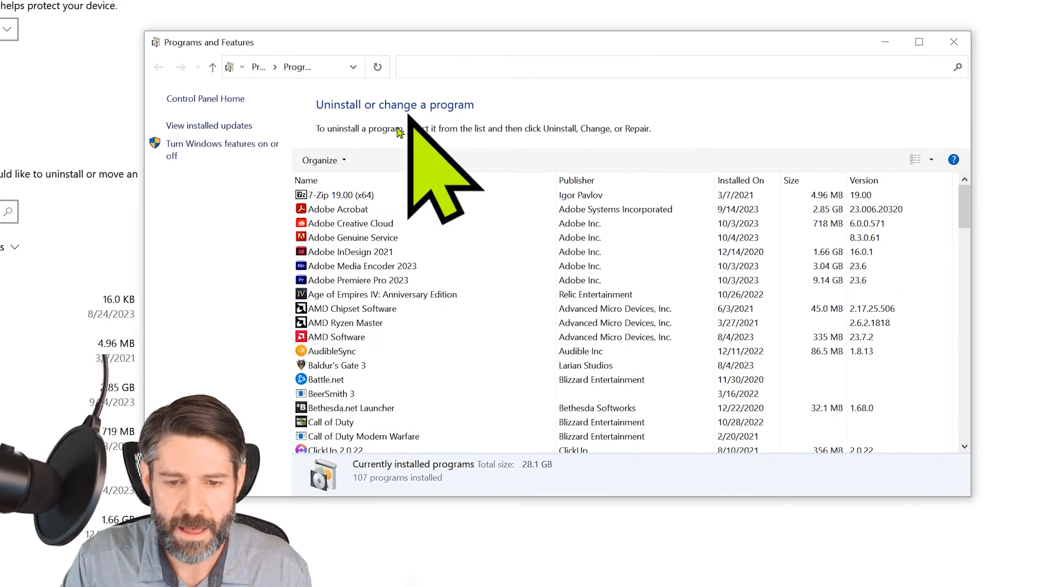
Choose Change on Microsoft Visual C++ 2015-2022 Redistributable (x64) in Programs and Features
click(352, 238)
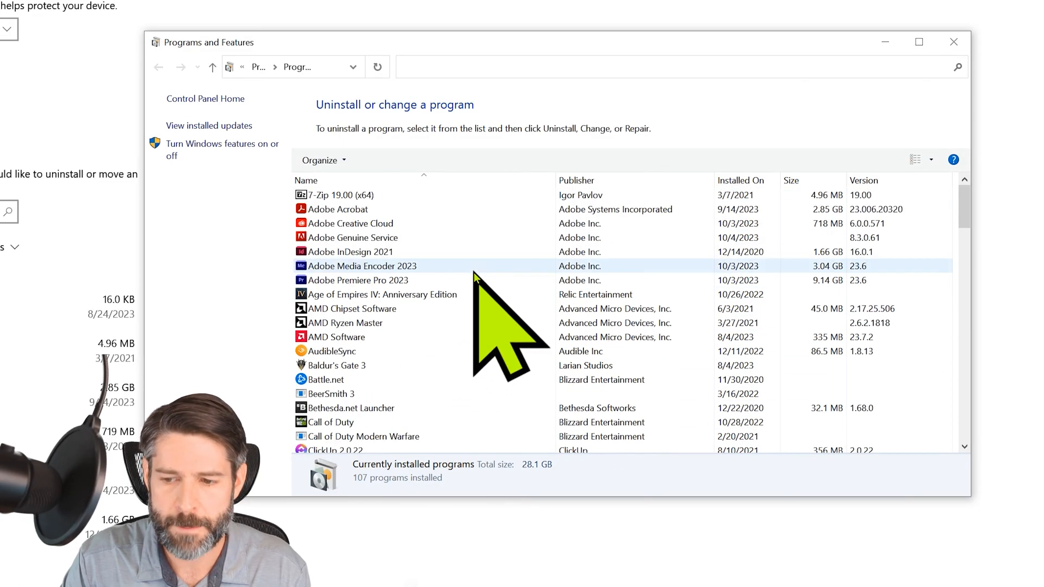
scroll(down, 3)
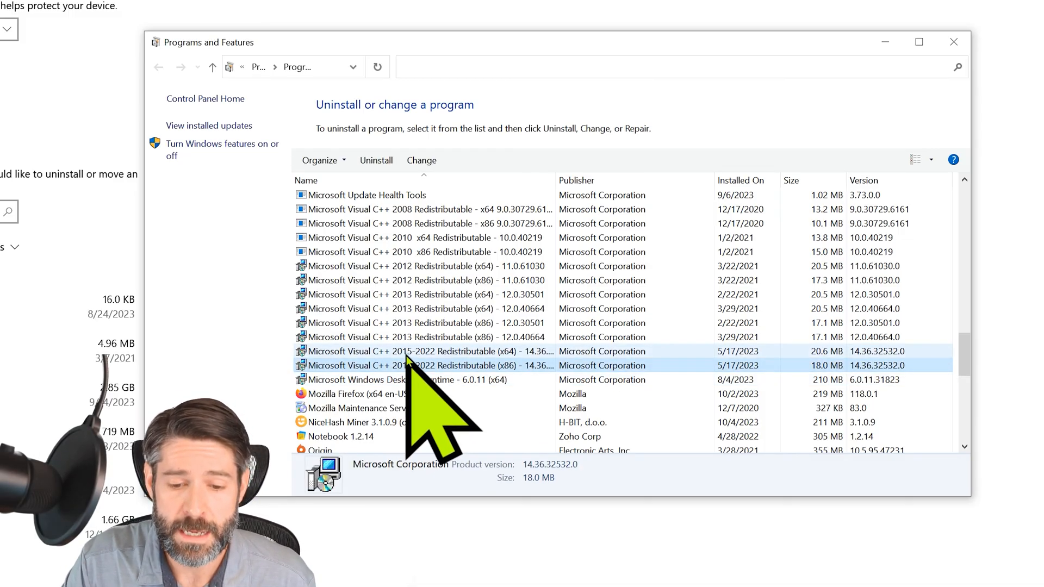
click(433, 350)
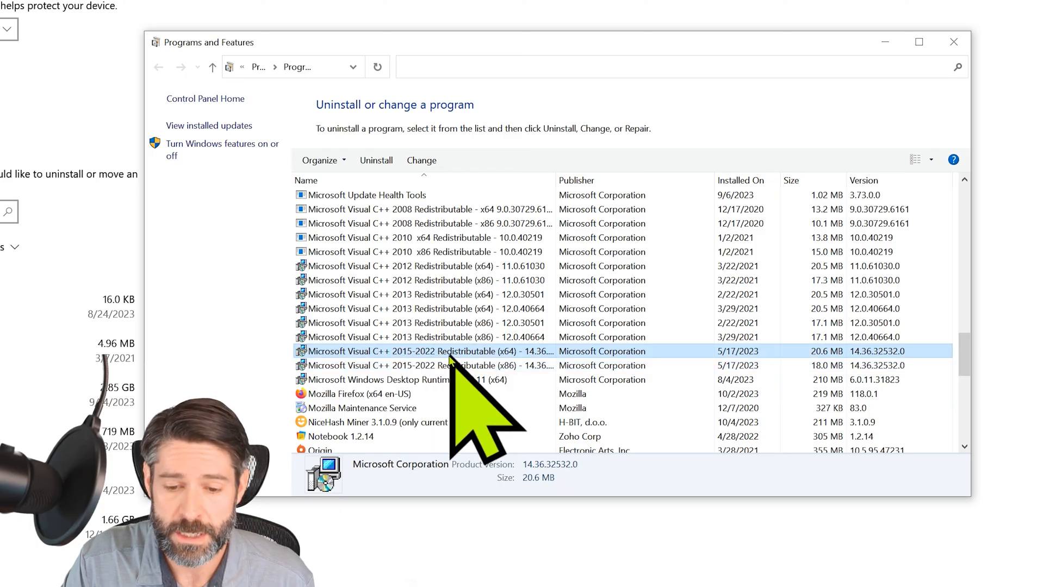
mouse_move(526, 393)
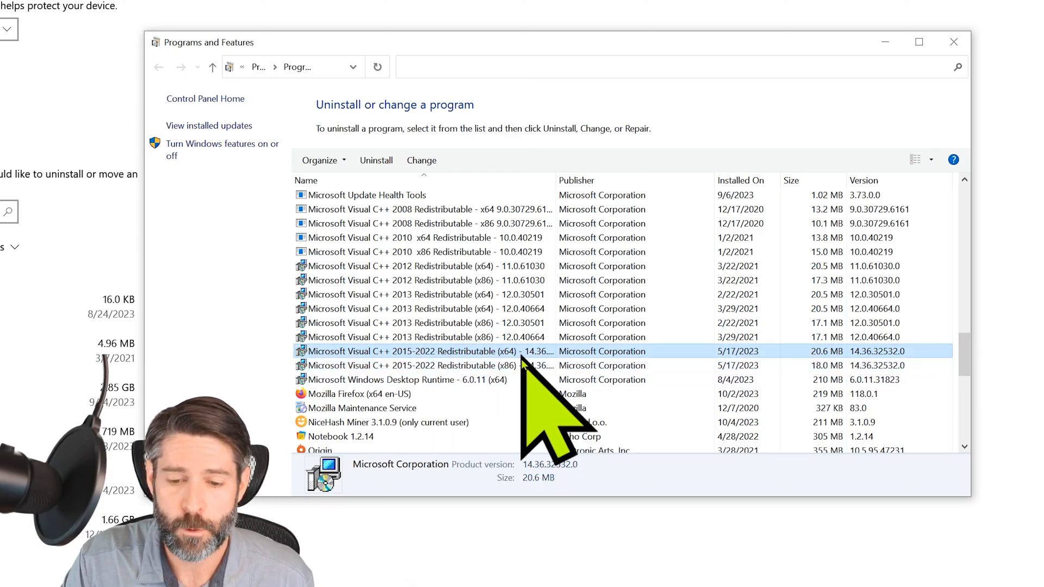
click(426, 365)
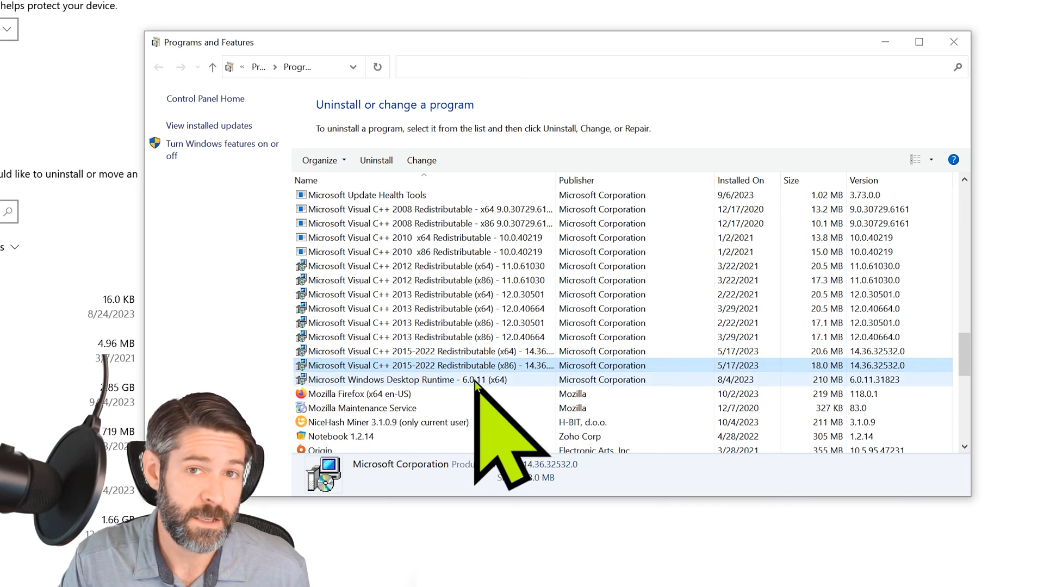
click(426, 351)
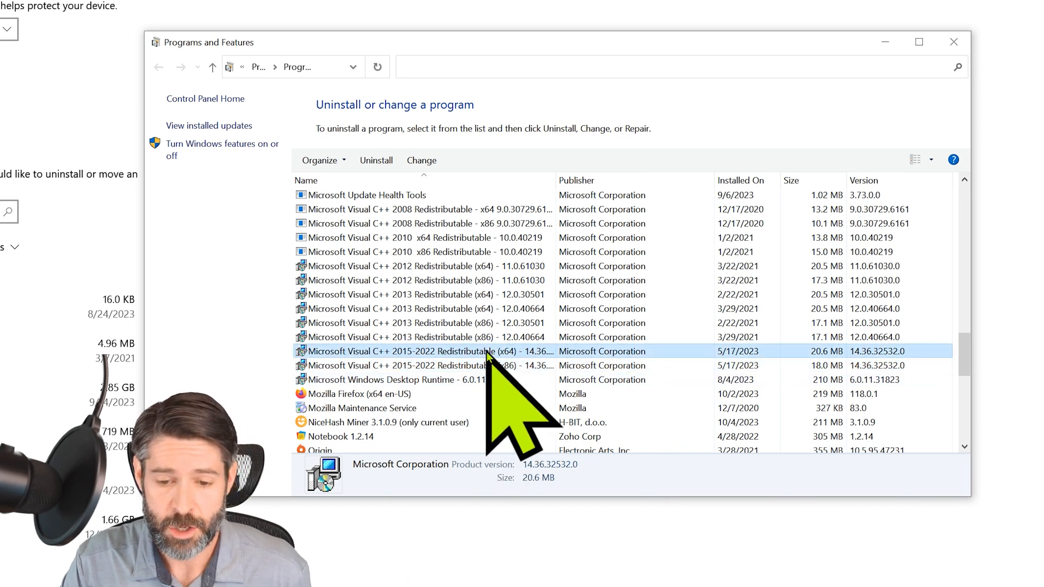
right_click(486, 353)
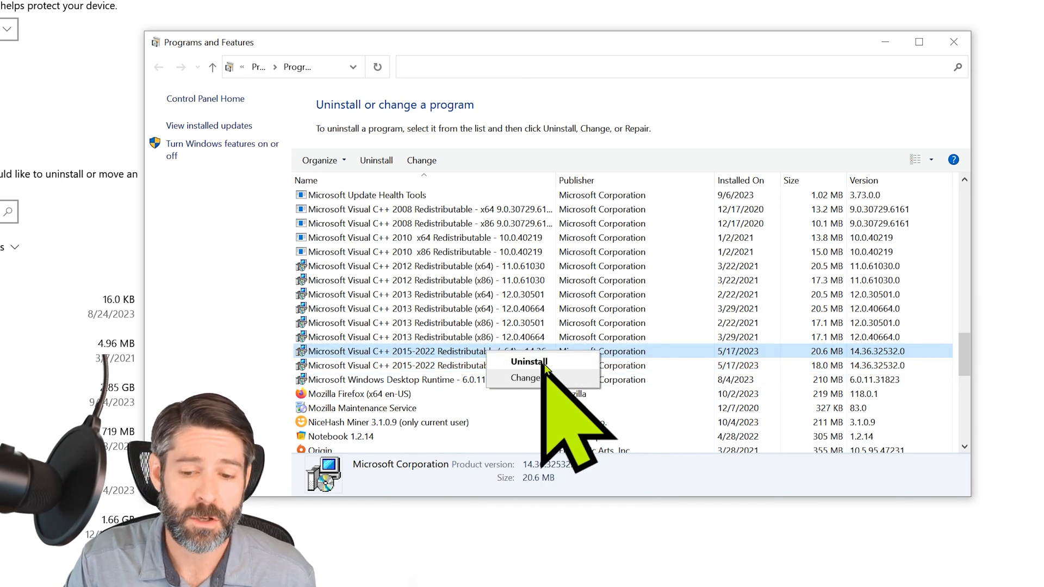
click(525, 377)
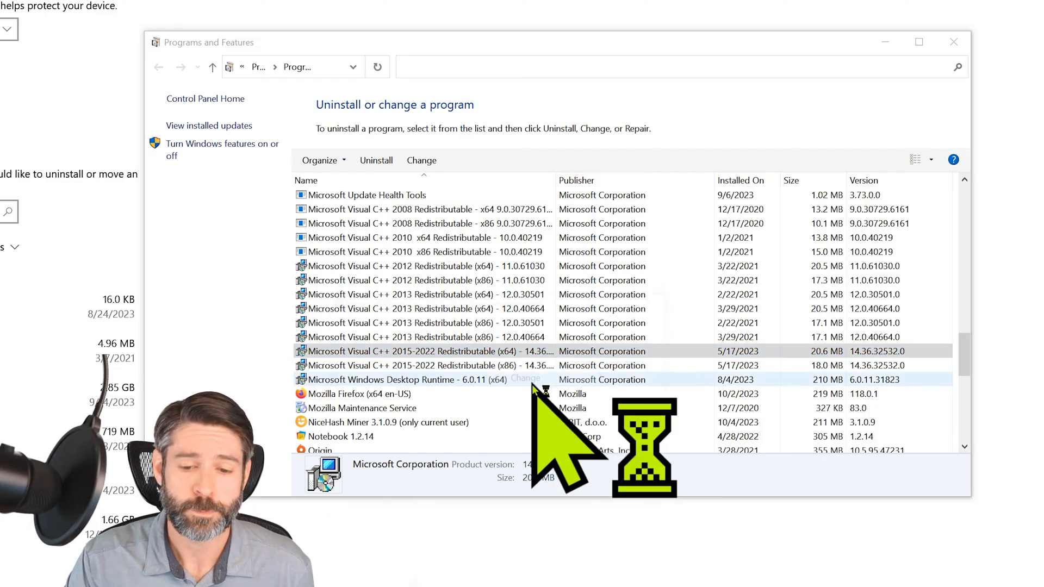
Repair the Visual C++ 2015-2022 x64 redistributable, then close the Setup Successful window
click(421, 160)
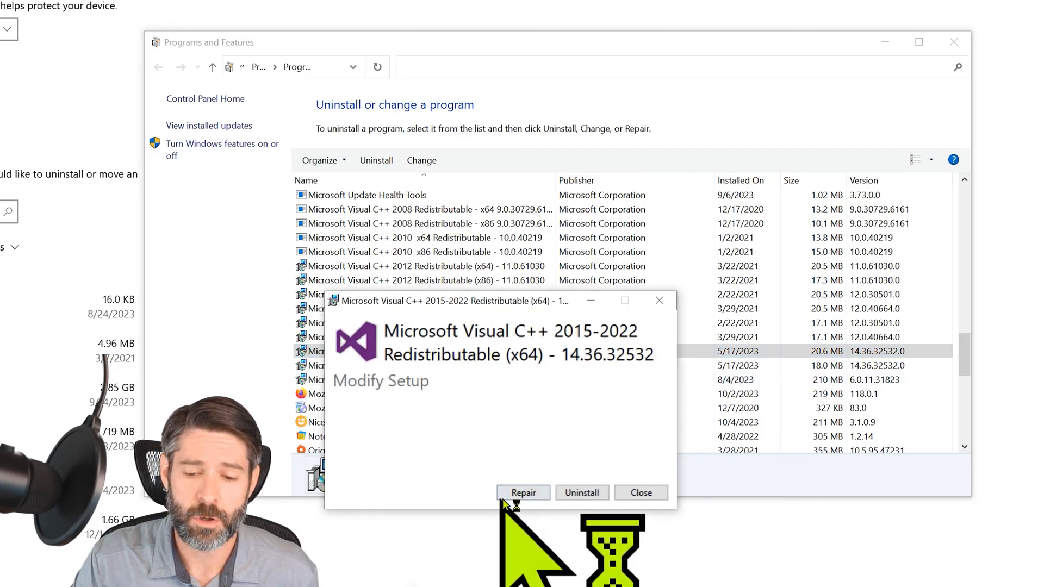
click(524, 493)
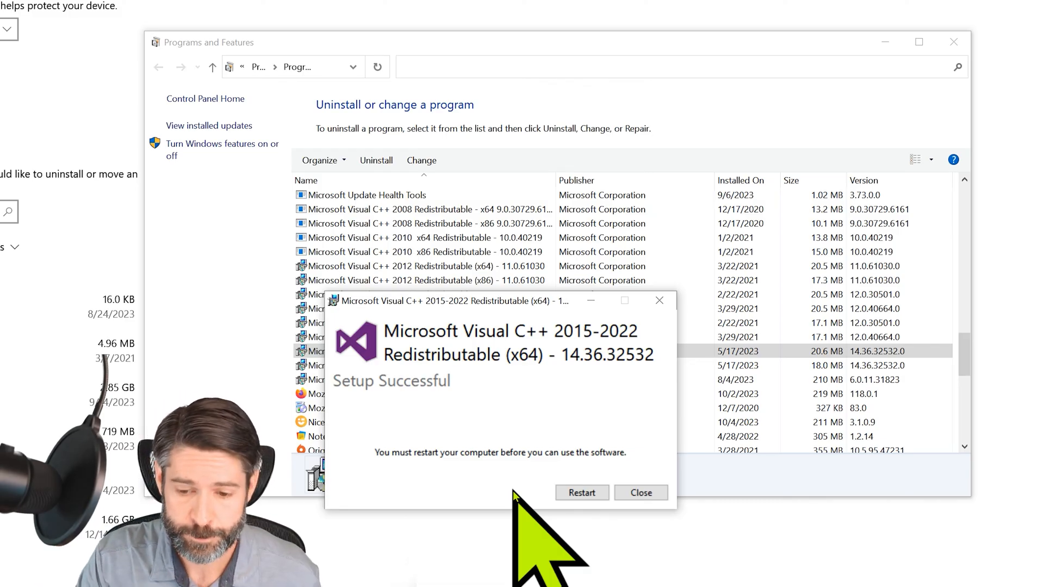
click(639, 493)
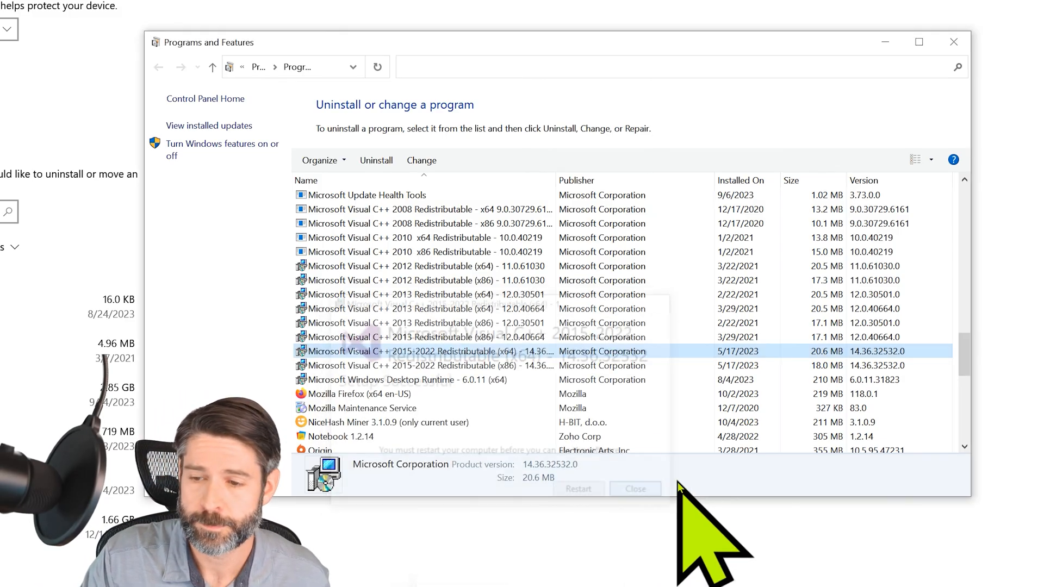